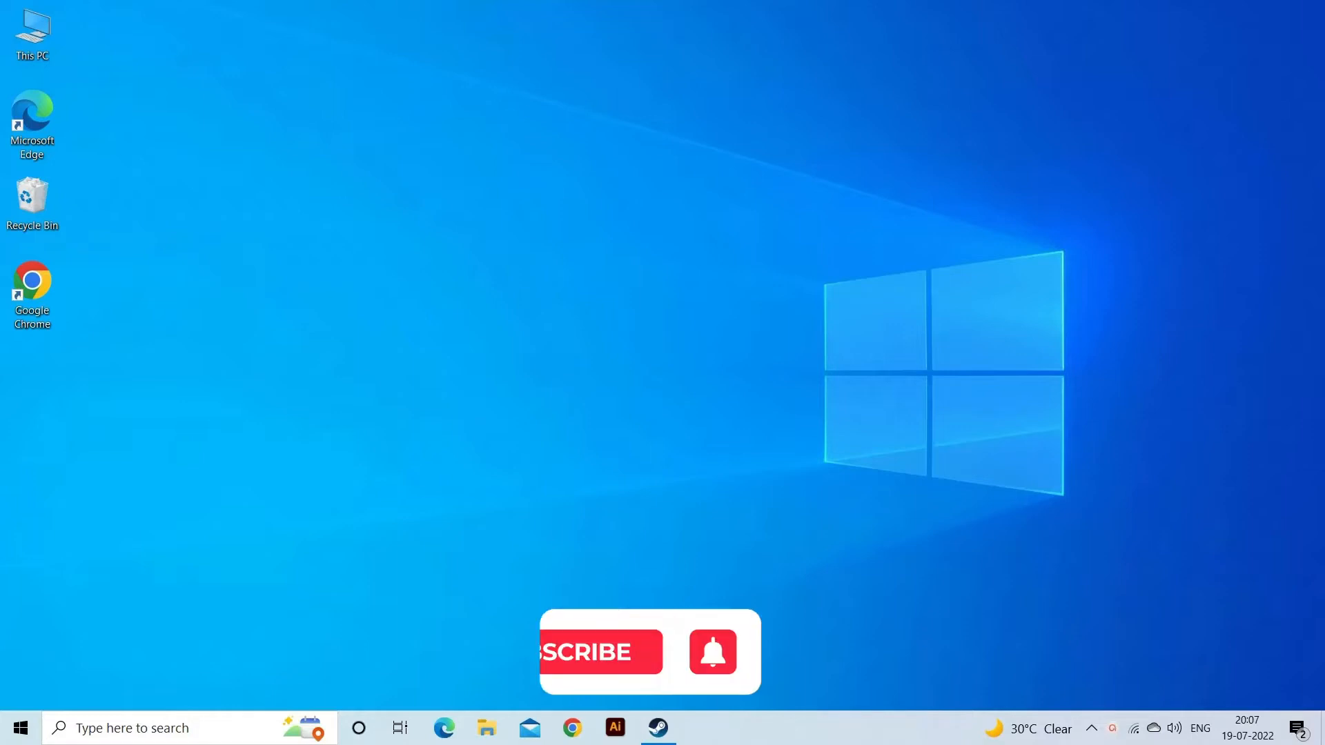
Step: Launch the Steam client from its taskbar icon
{"action": "left_click", "coordinate": [600, 651]}
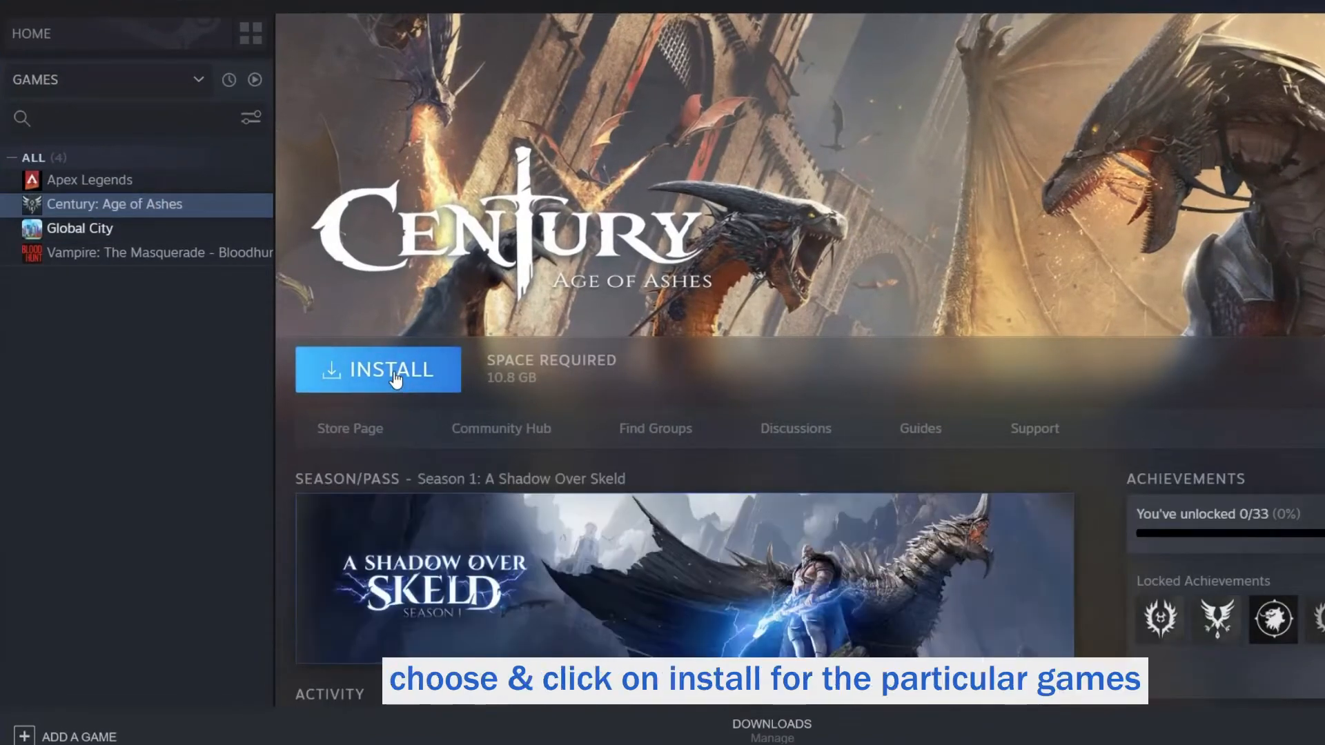
{"action": "mouse_move", "coordinate": [376, 378]}
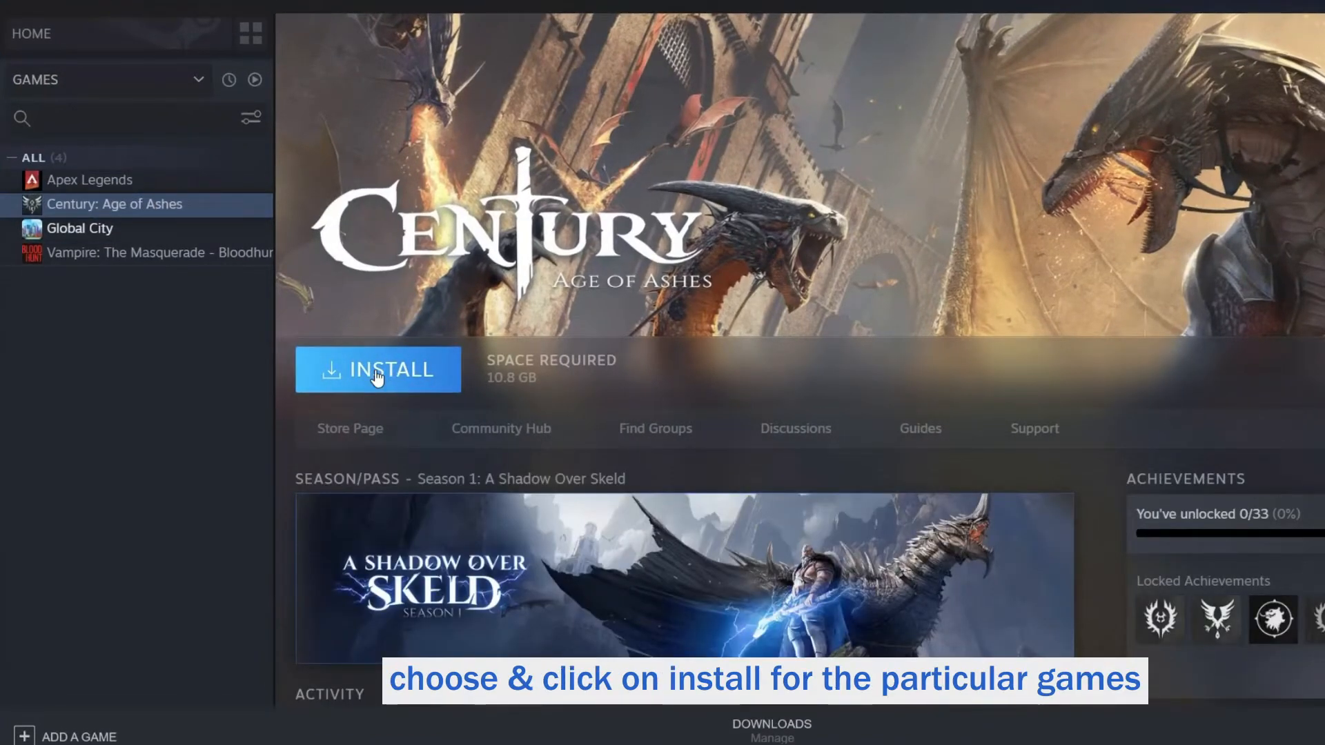
Step: Begin installing Century: Age of Ashes and dismiss the install confirmation window
{"action": "left_click", "coordinate": [376, 370]}
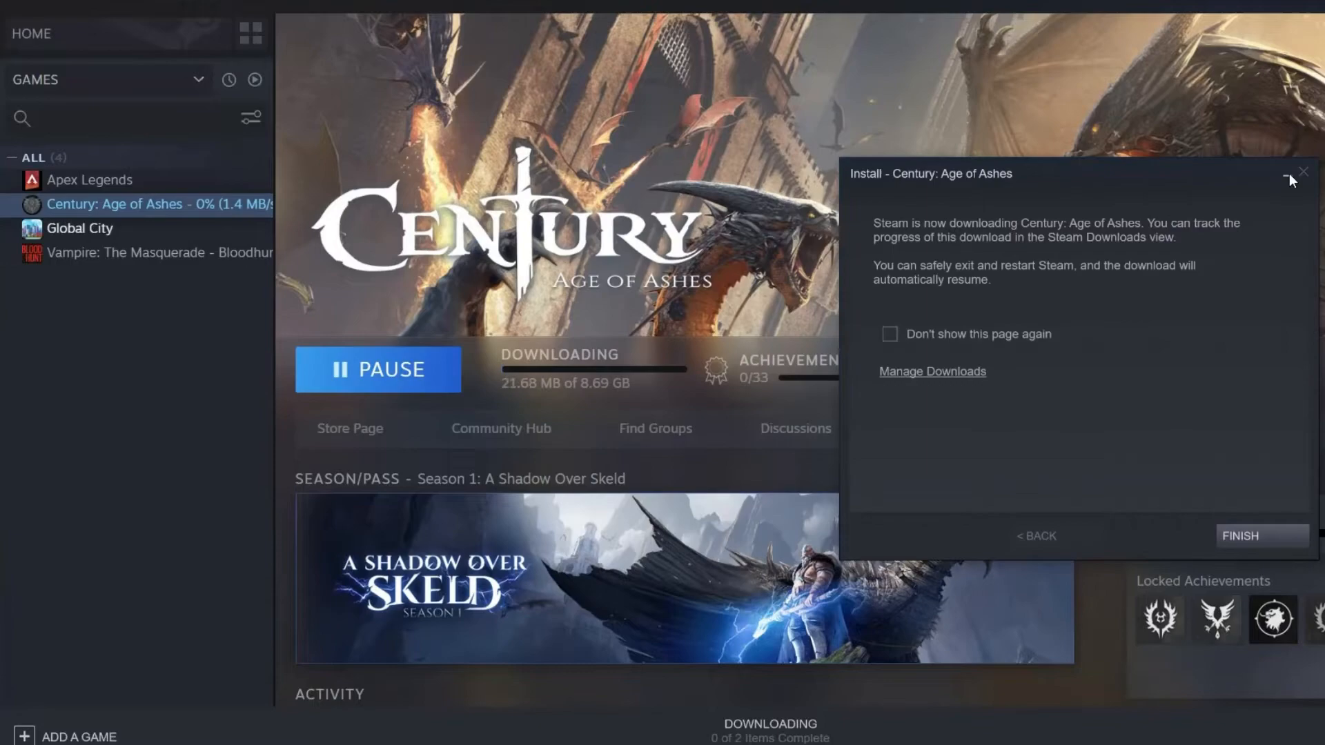
{"action": "left_click", "coordinate": [1239, 535]}
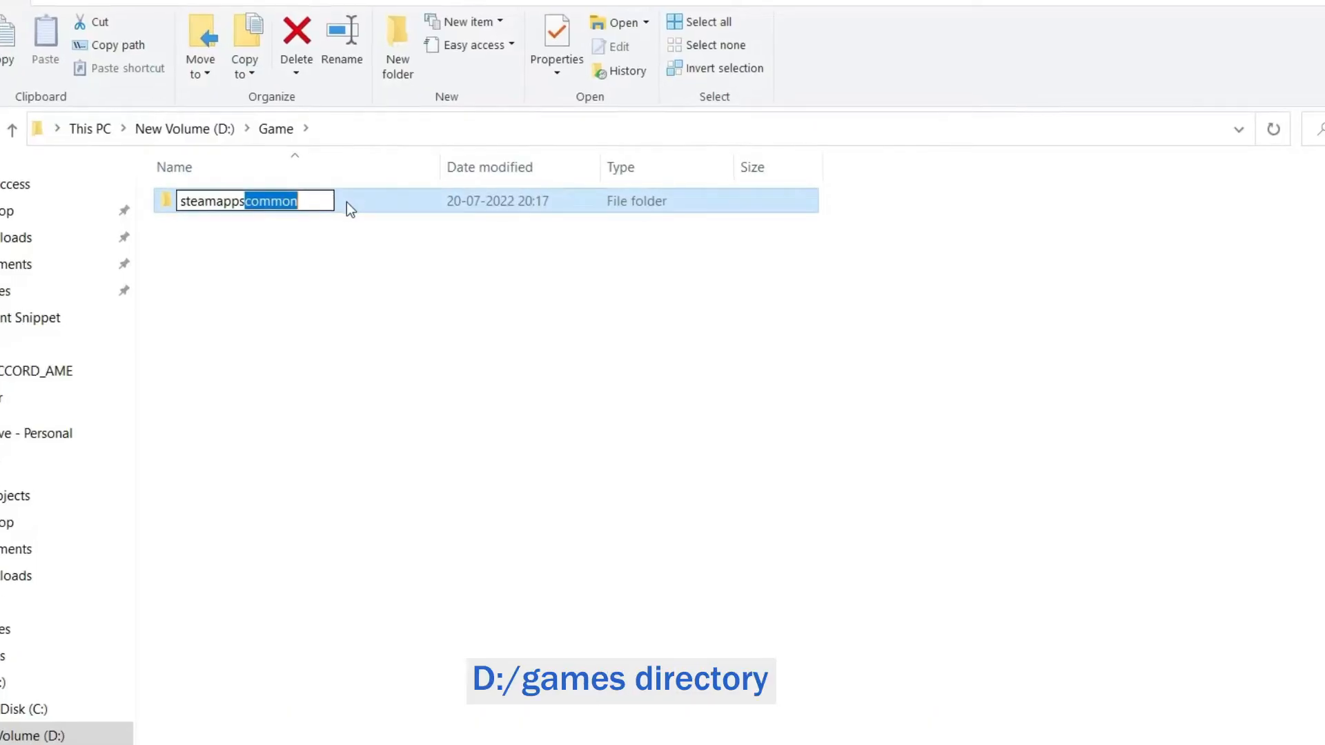
Step: Name the folder steamapps, add a common subfolder inside it, and open common
{"action": "key", "text": "Return"}
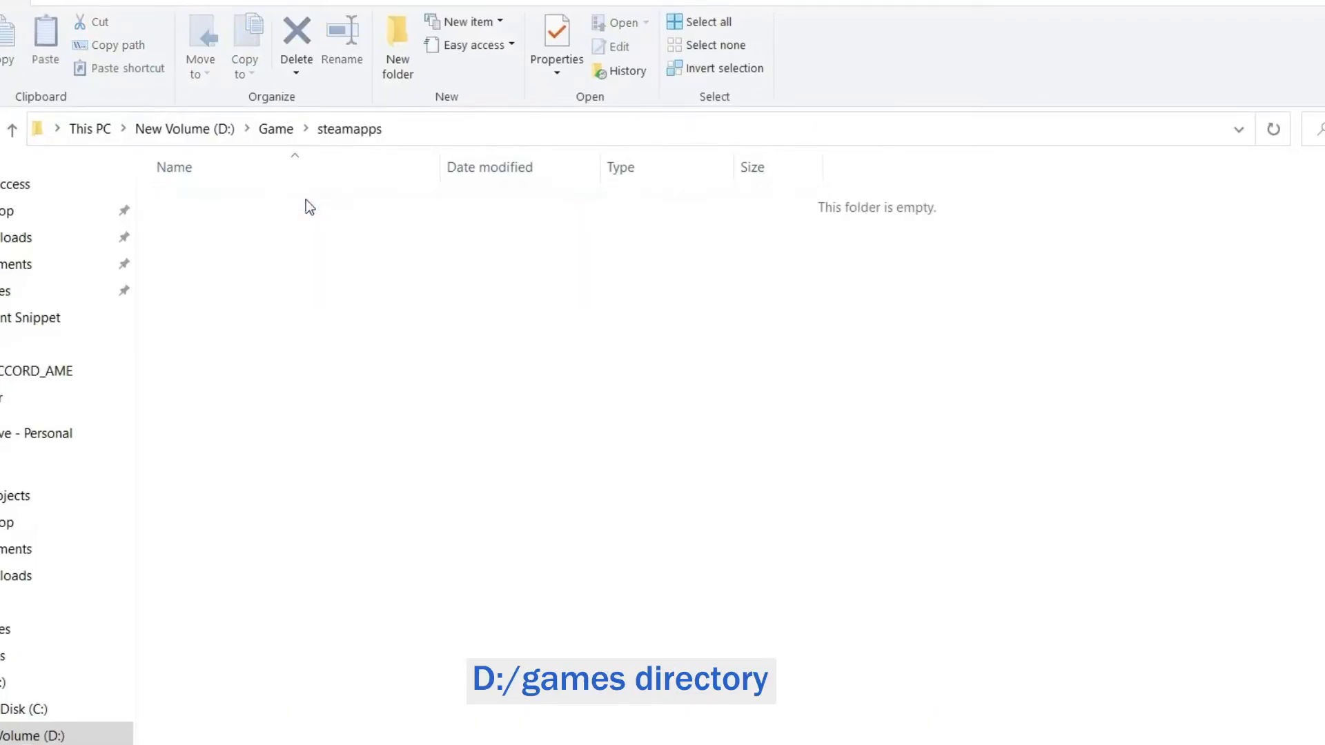
{"action": "left_click", "coordinate": [397, 46]}
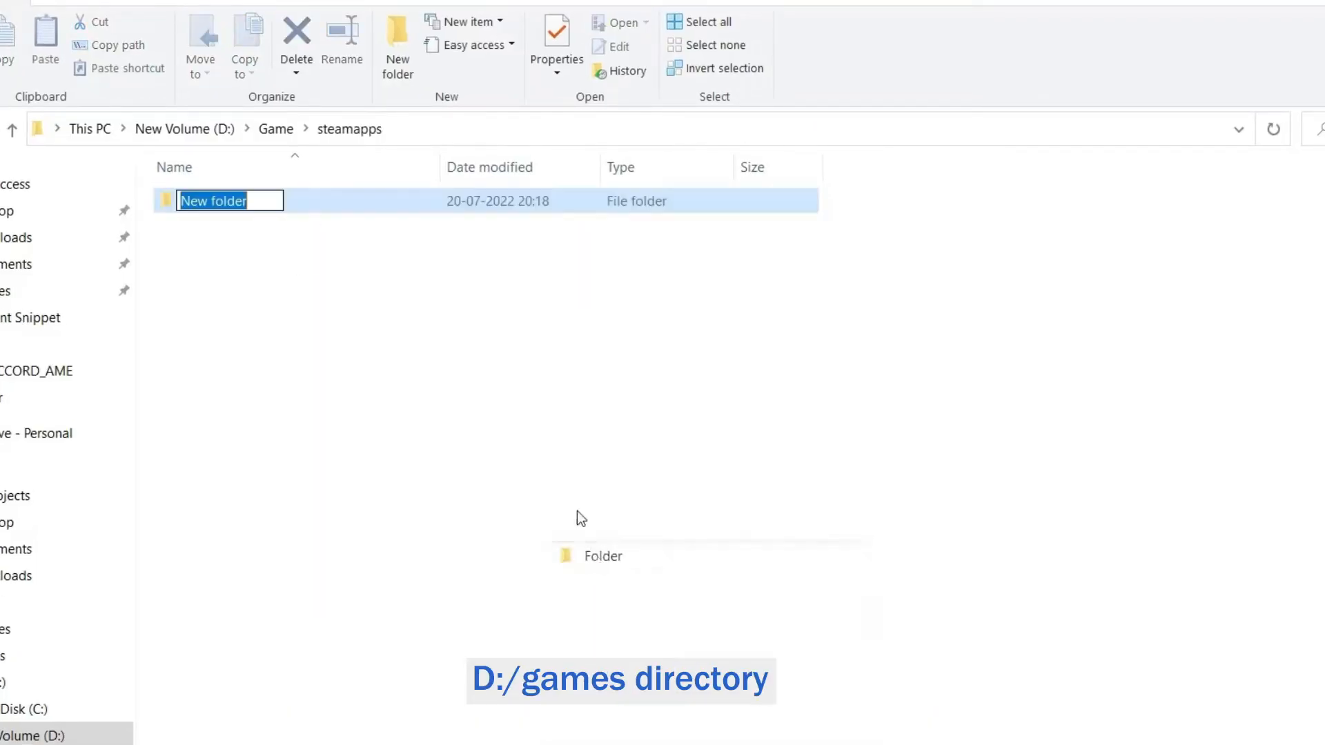
{"action": "type", "text": "common"}
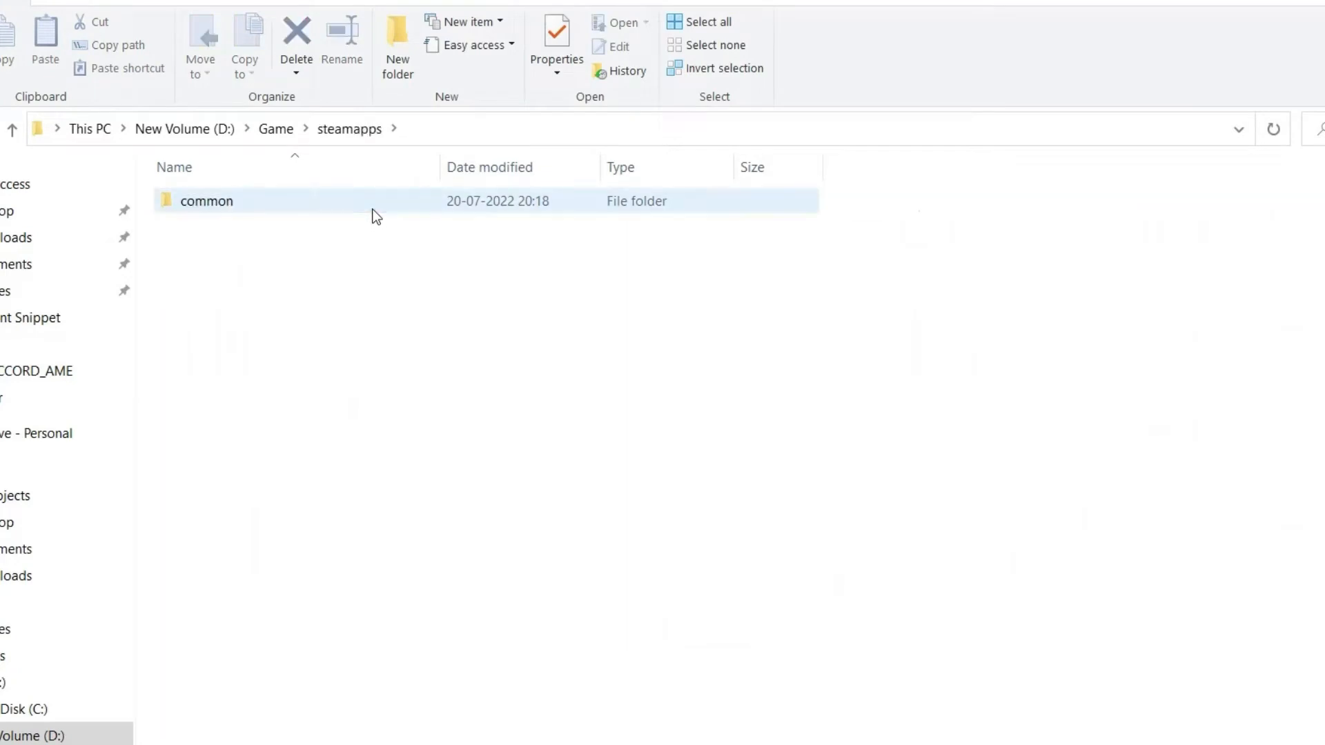
{"action": "double_click", "coordinate": [205, 200]}
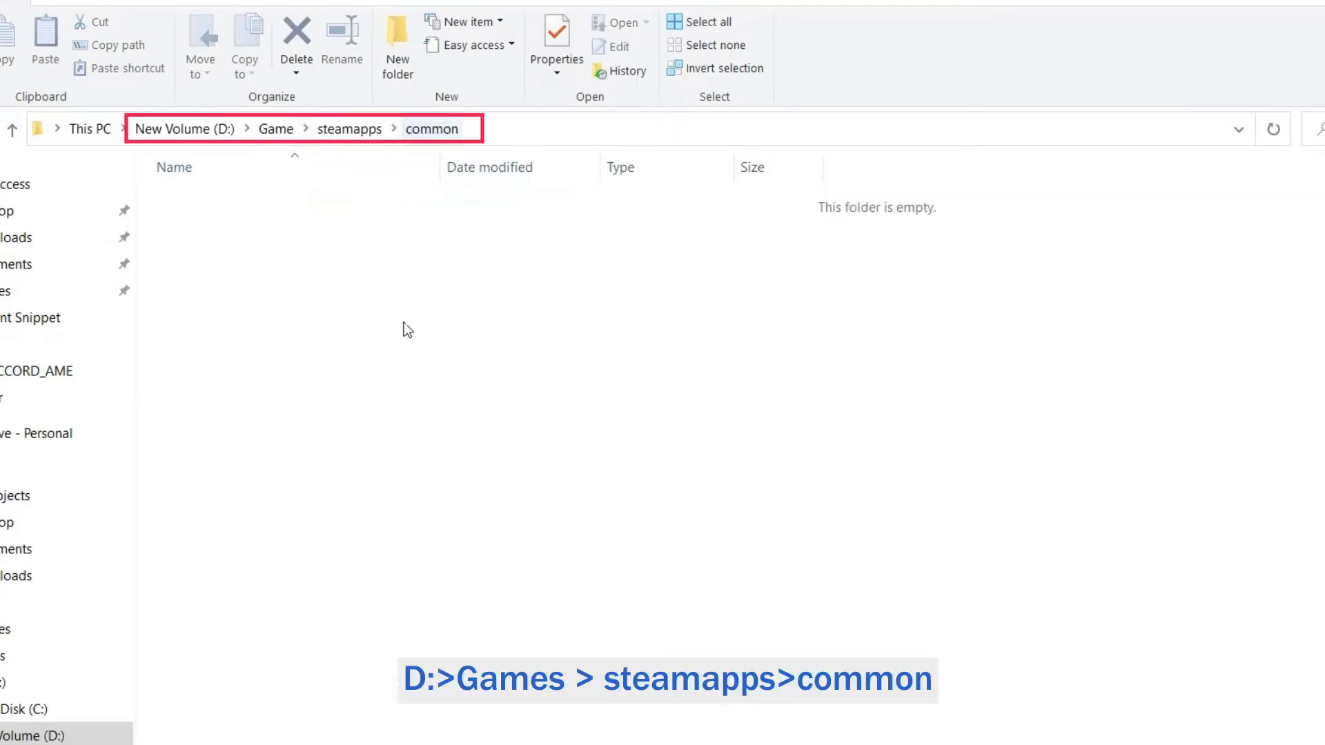
{"action": "mouse_move", "coordinate": [423, 366]}
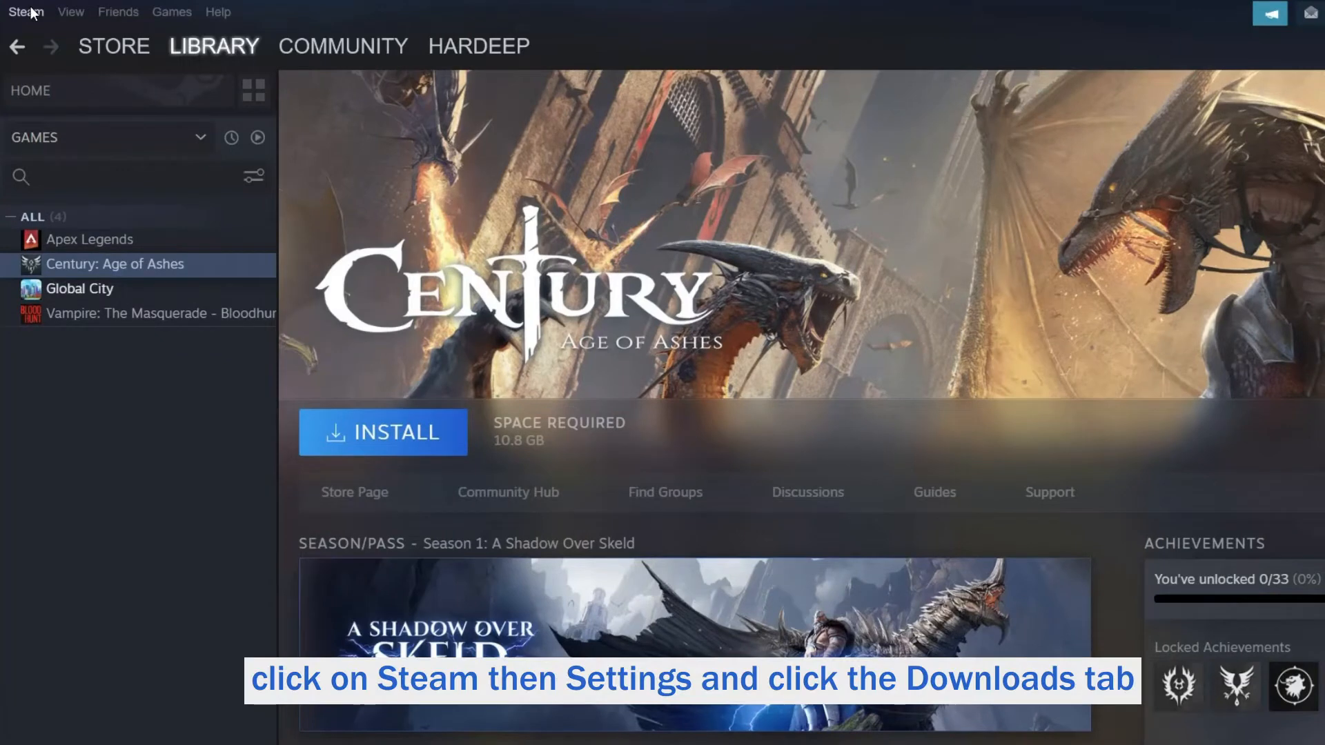
Step: Open the Steam Library Folders manager under Settings > Downloads
{"action": "left_click", "coordinate": [25, 11]}
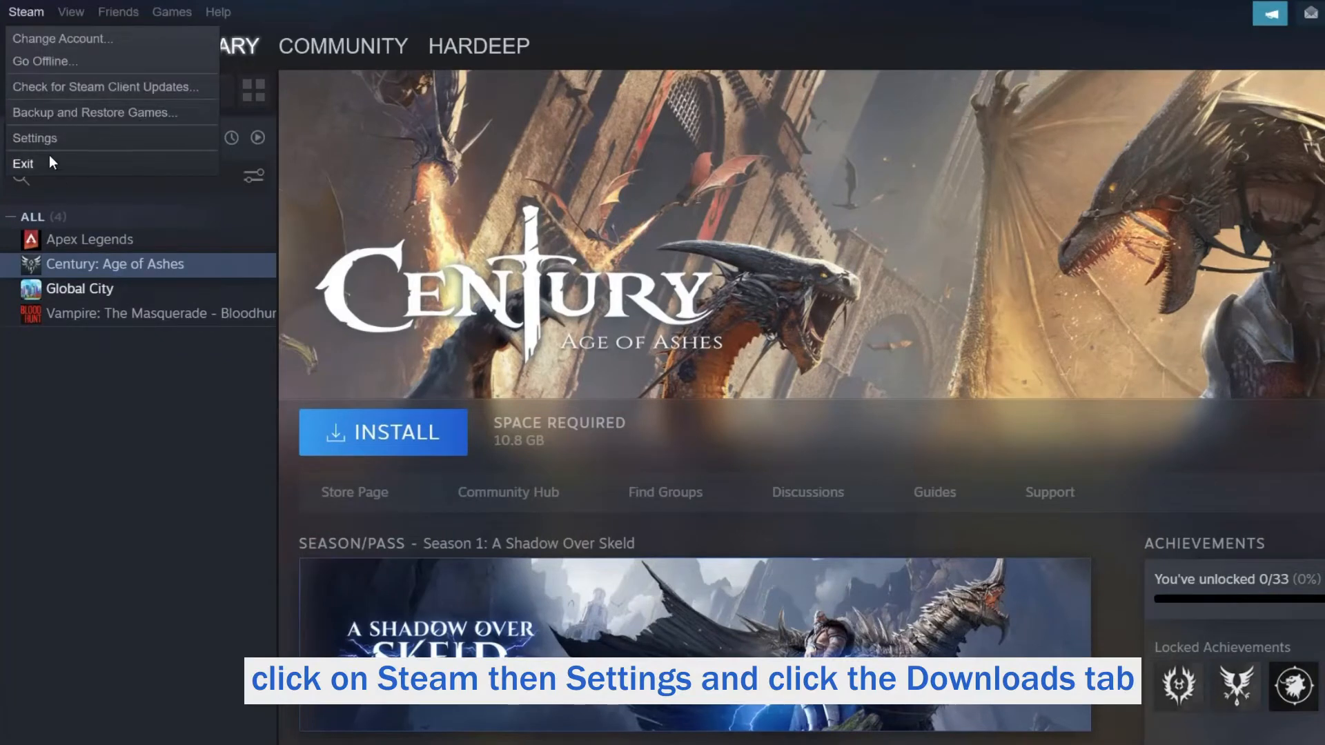
{"action": "left_click", "coordinate": [35, 138]}
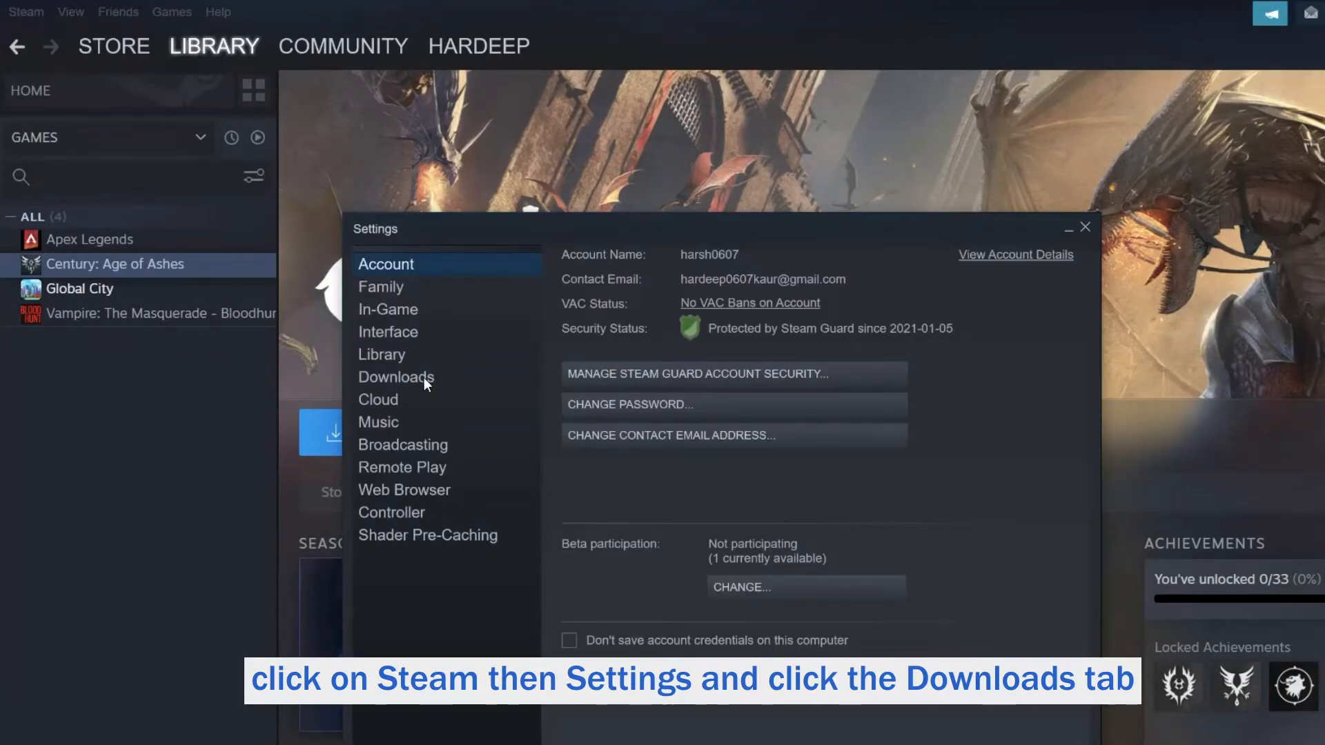
{"action": "left_click", "coordinate": [395, 377]}
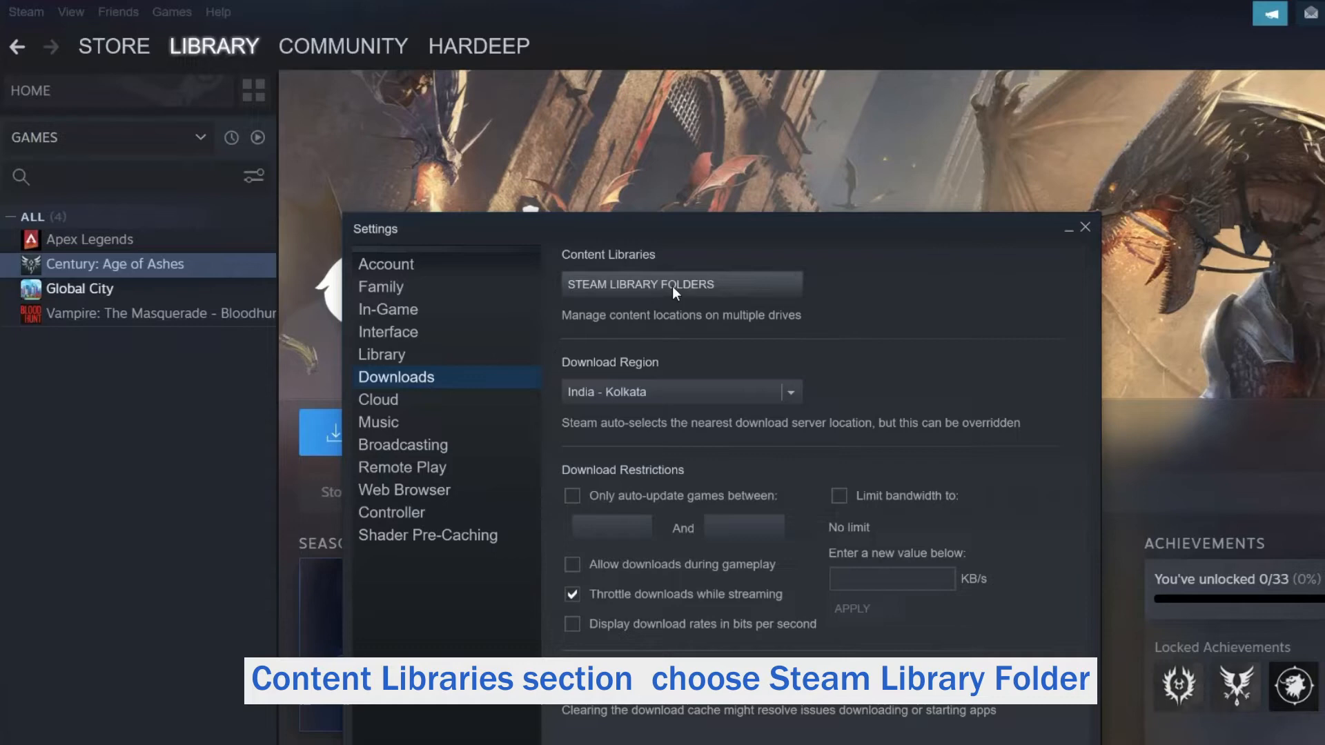
{"action": "mouse_move", "coordinate": [674, 293]}
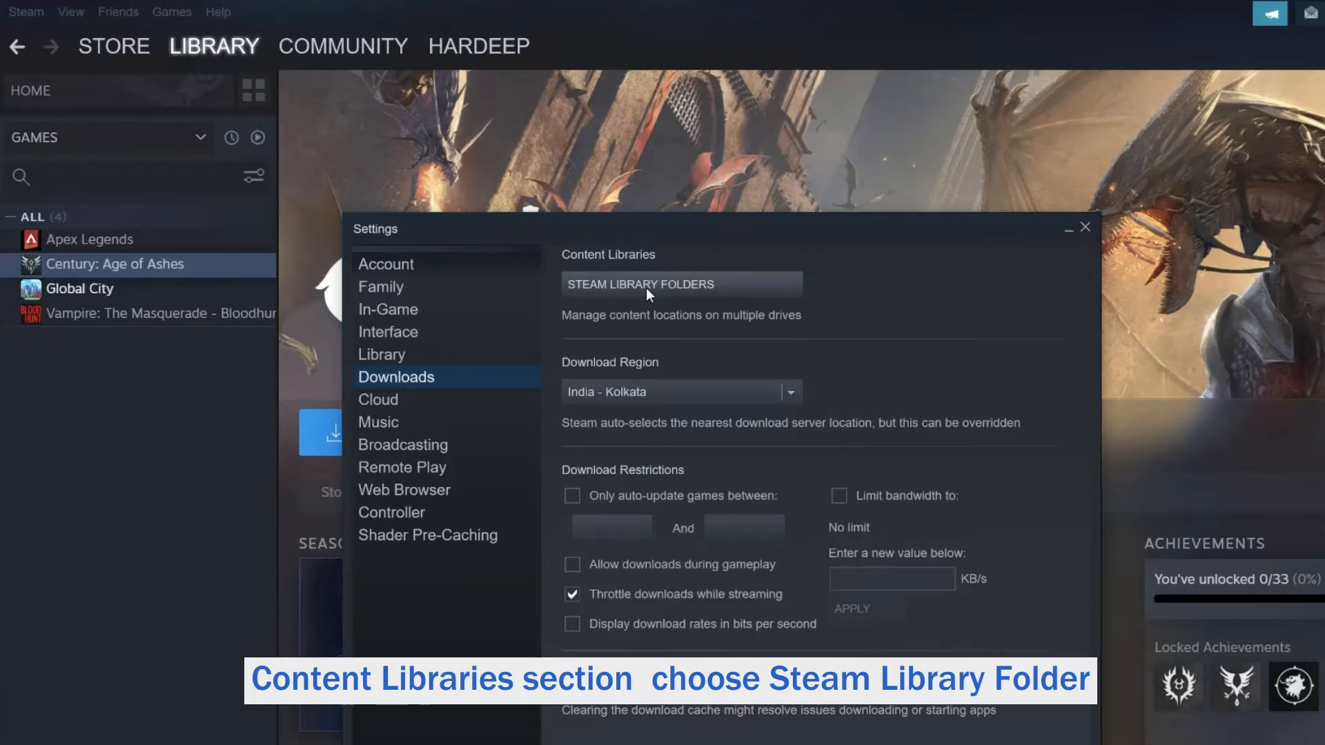
{"action": "left_click", "coordinate": [639, 284]}
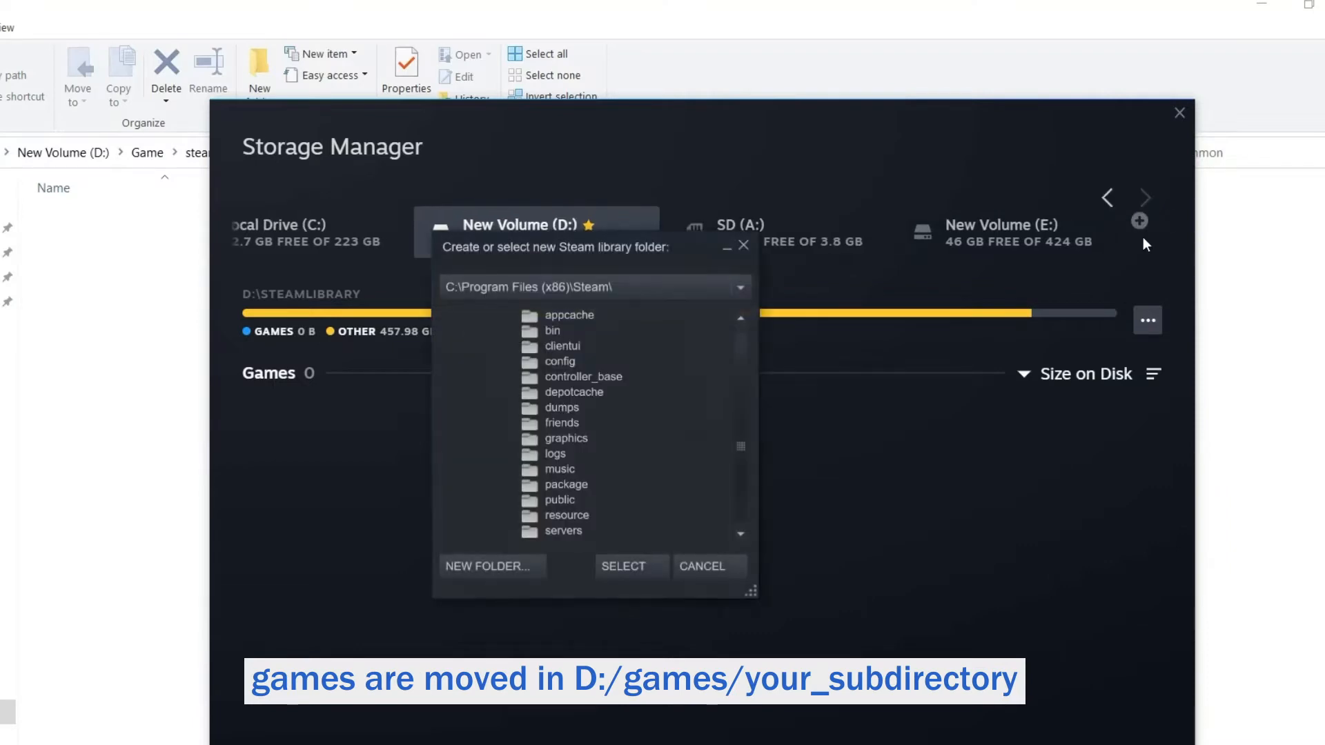
{"action": "mouse_move", "coordinate": [666, 480]}
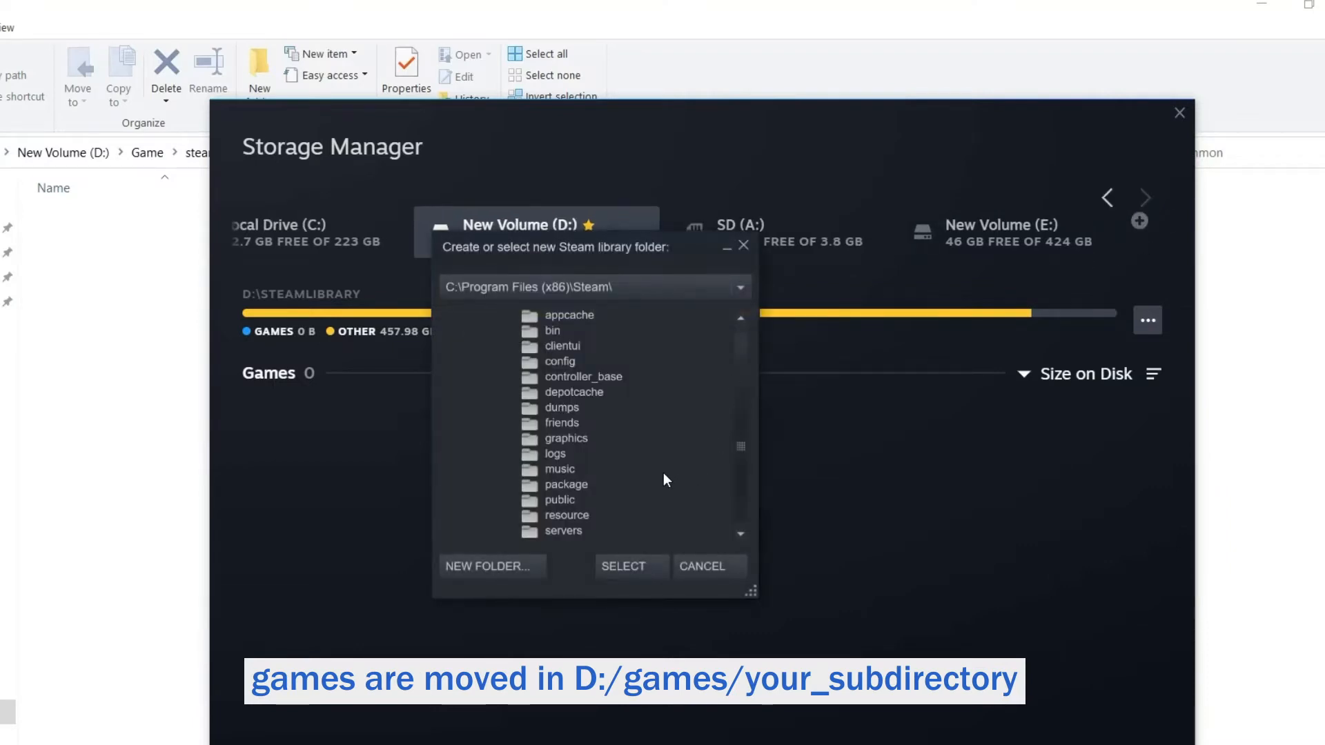
Step: Browse drive D and choose Game\steamapps\common as the library location
{"action": "left_click", "coordinate": [739, 286]}
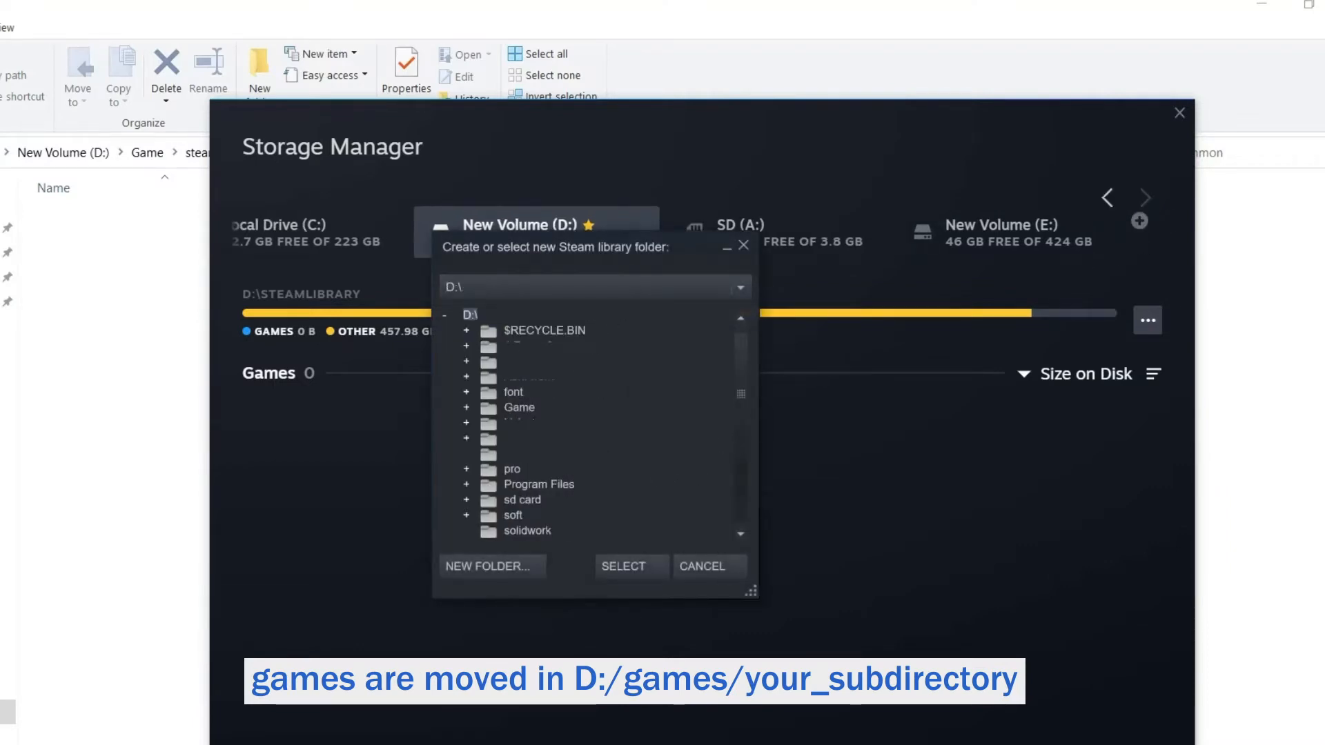
{"action": "left_click", "coordinate": [519, 407]}
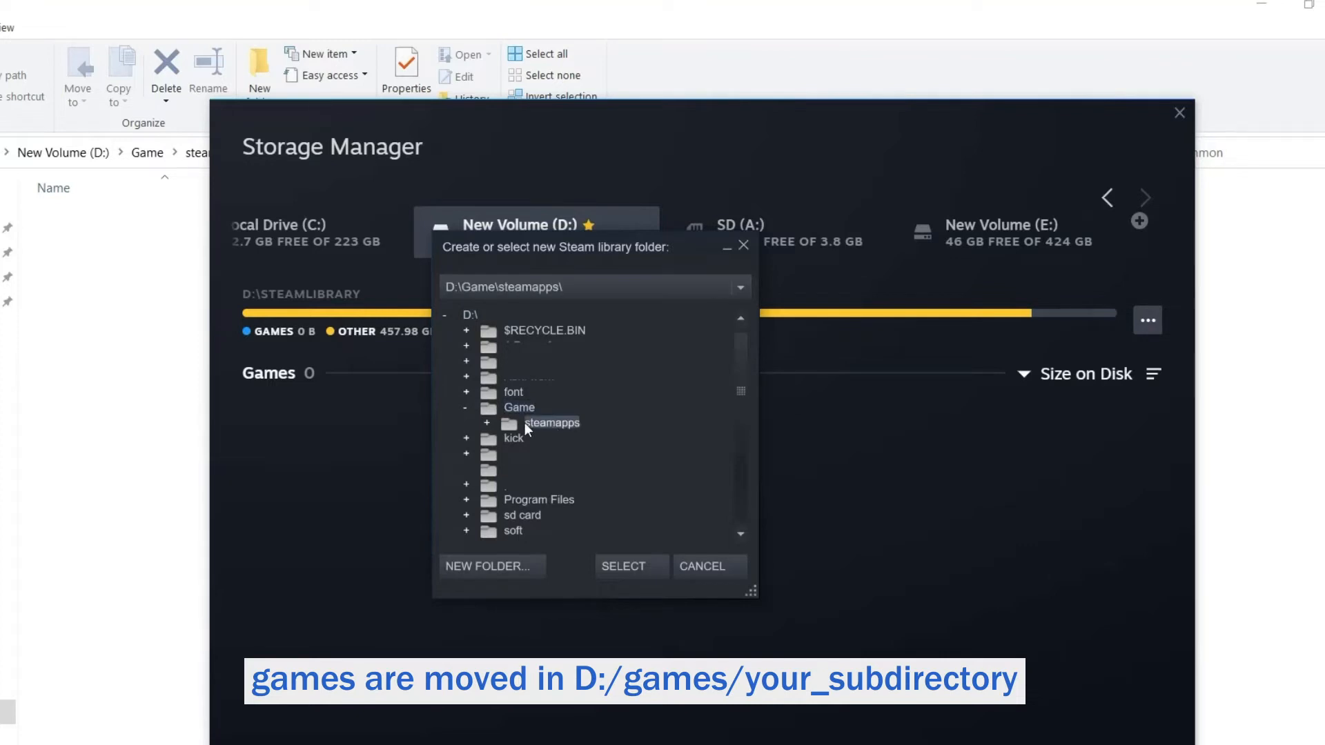
{"action": "left_click", "coordinate": [486, 422]}
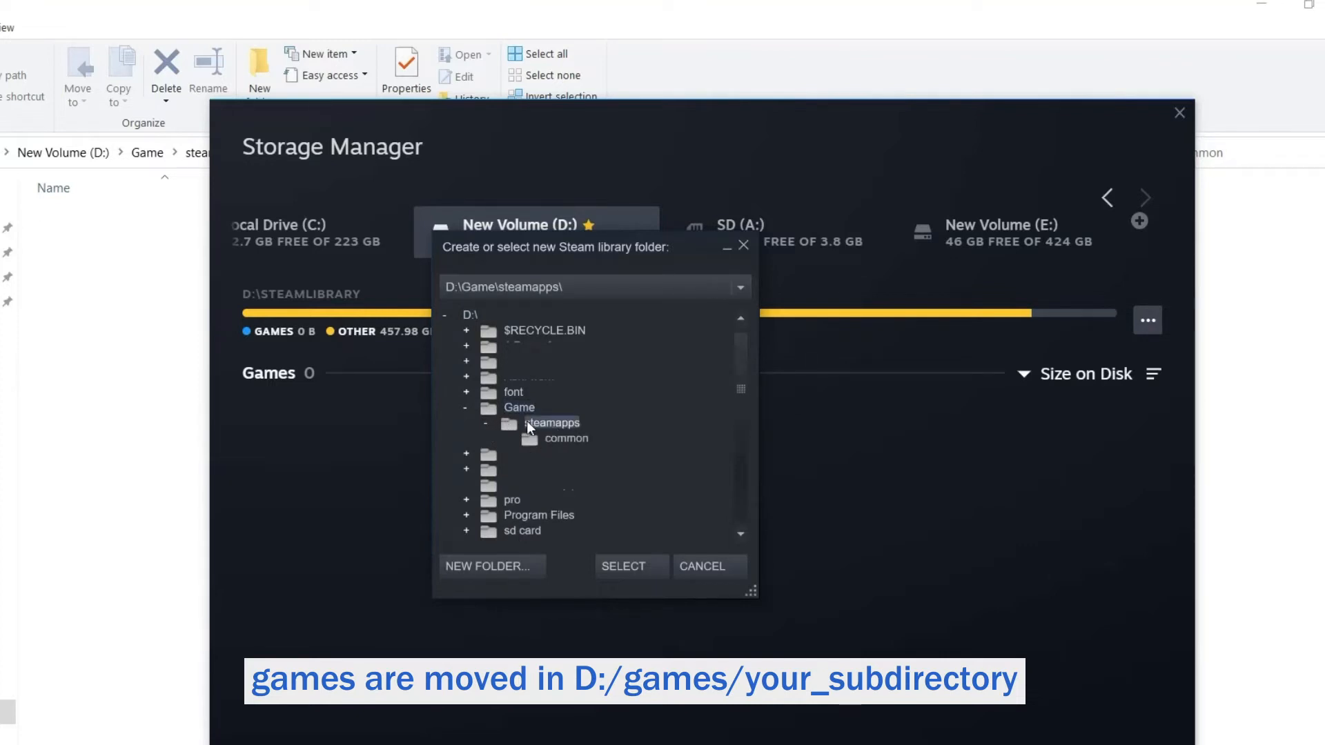
{"action": "left_click", "coordinate": [565, 437]}
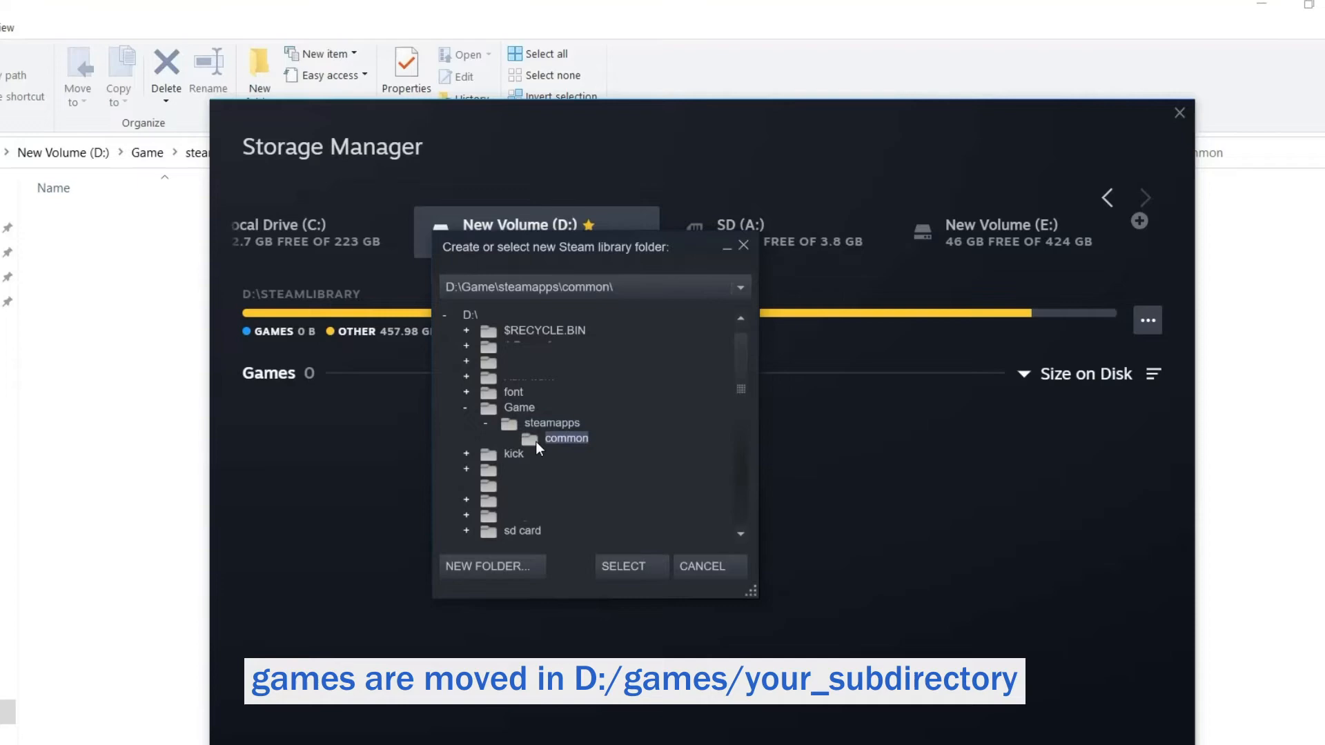
{"action": "mouse_move", "coordinate": [625, 565]}
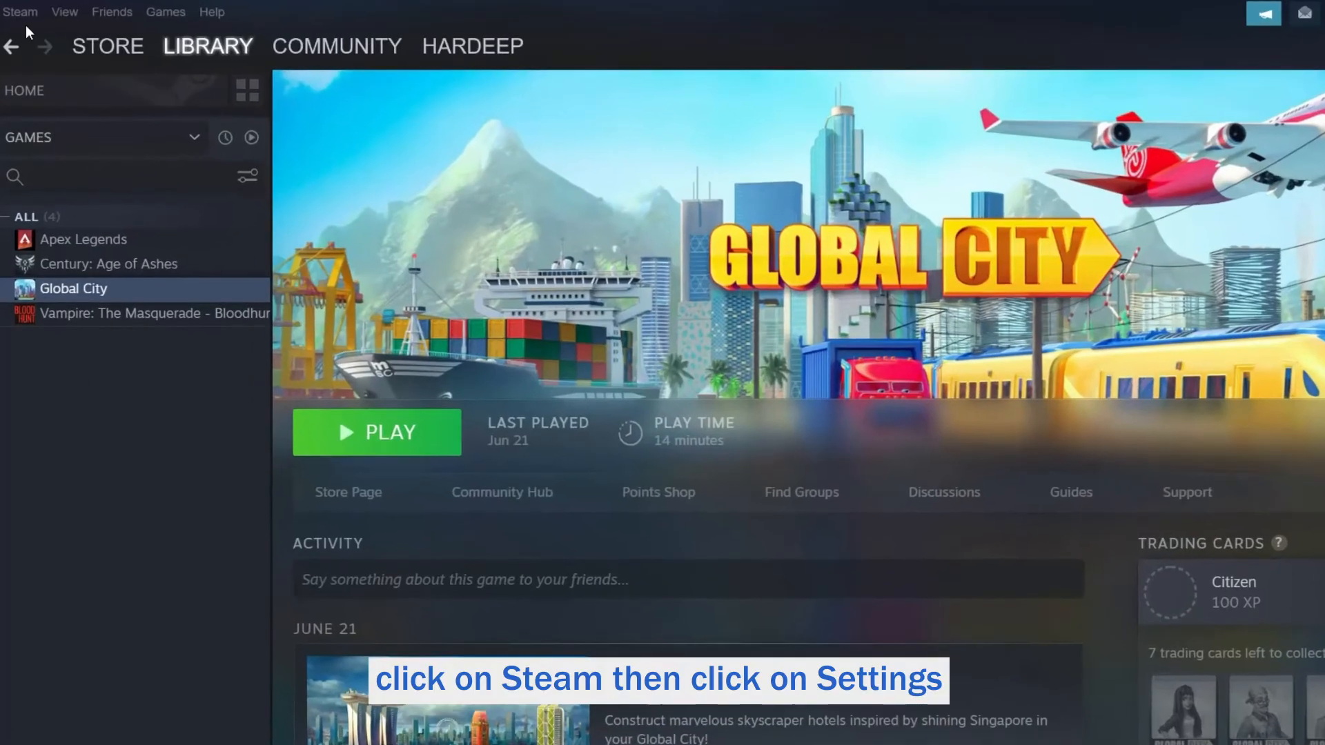
Step: Reopen the Steam Library Folders manager from Settings > Downloads
{"action": "left_click", "coordinate": [19, 11]}
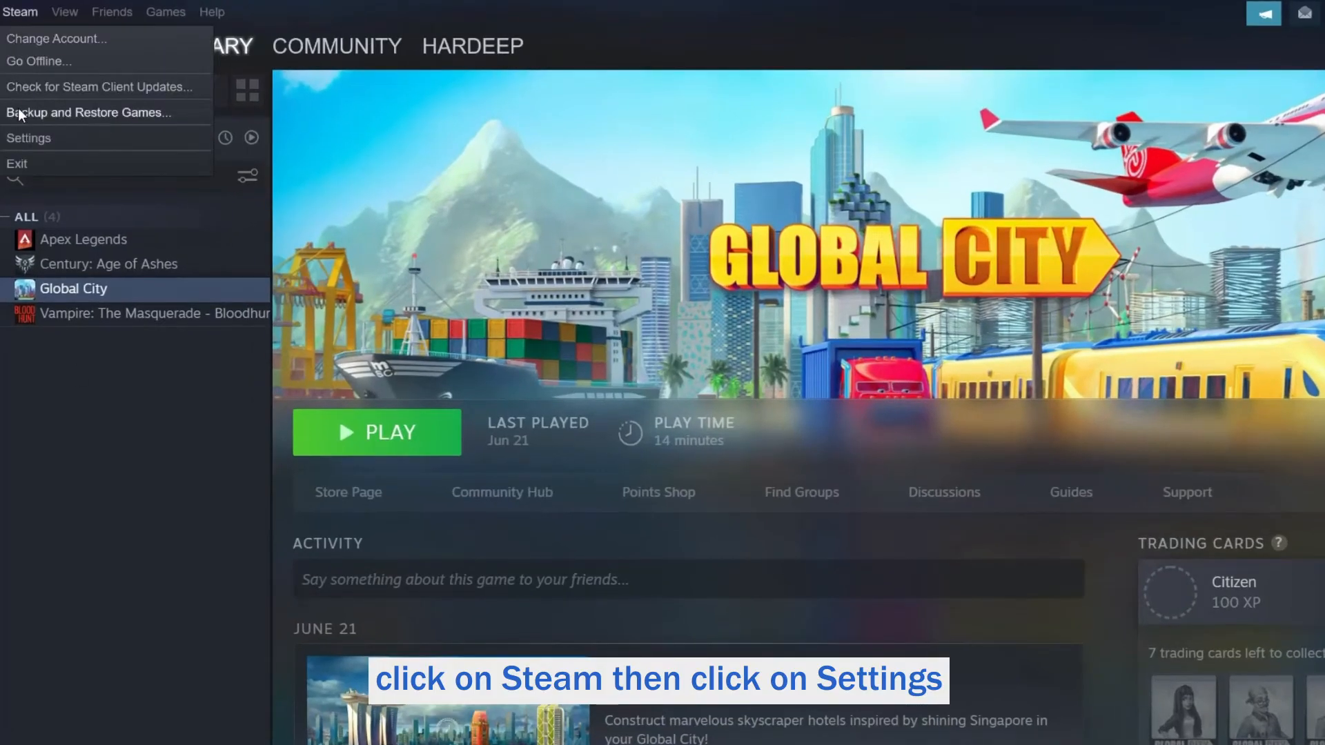
{"action": "left_click", "coordinate": [30, 138]}
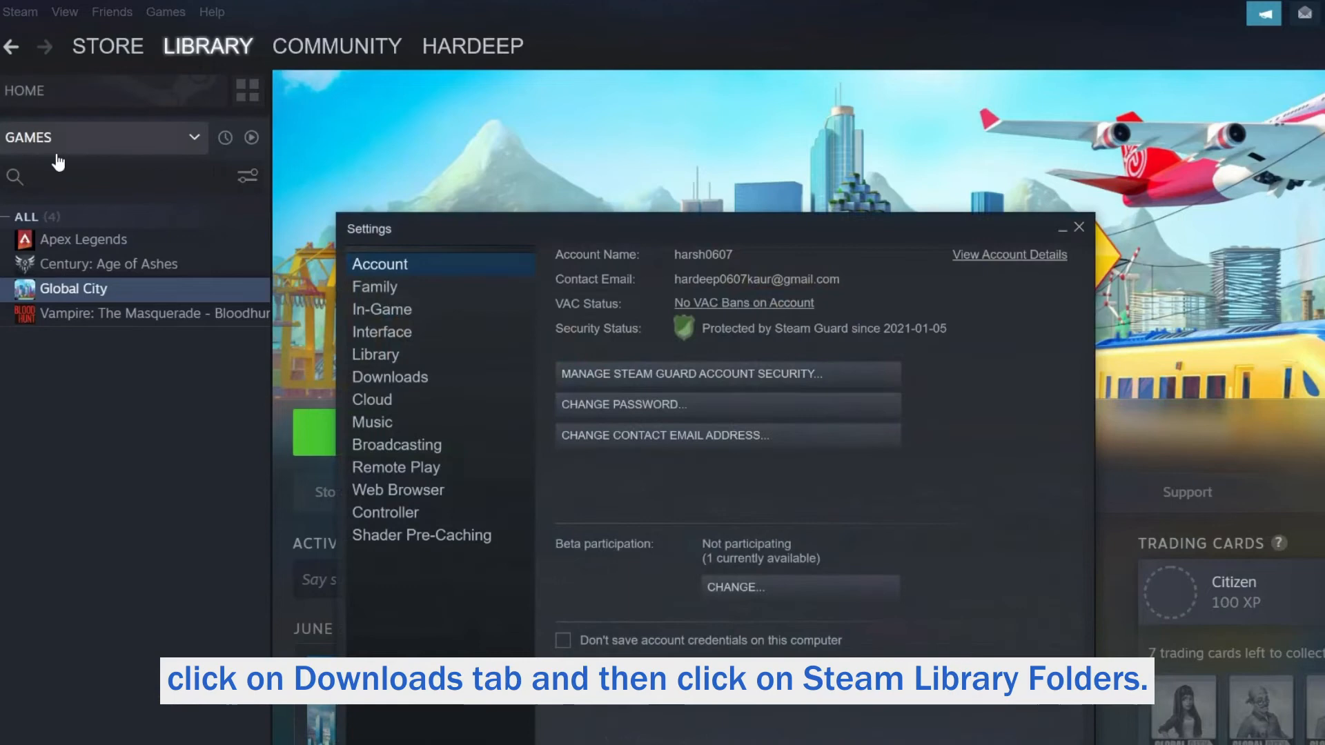
{"action": "left_click", "coordinate": [390, 377]}
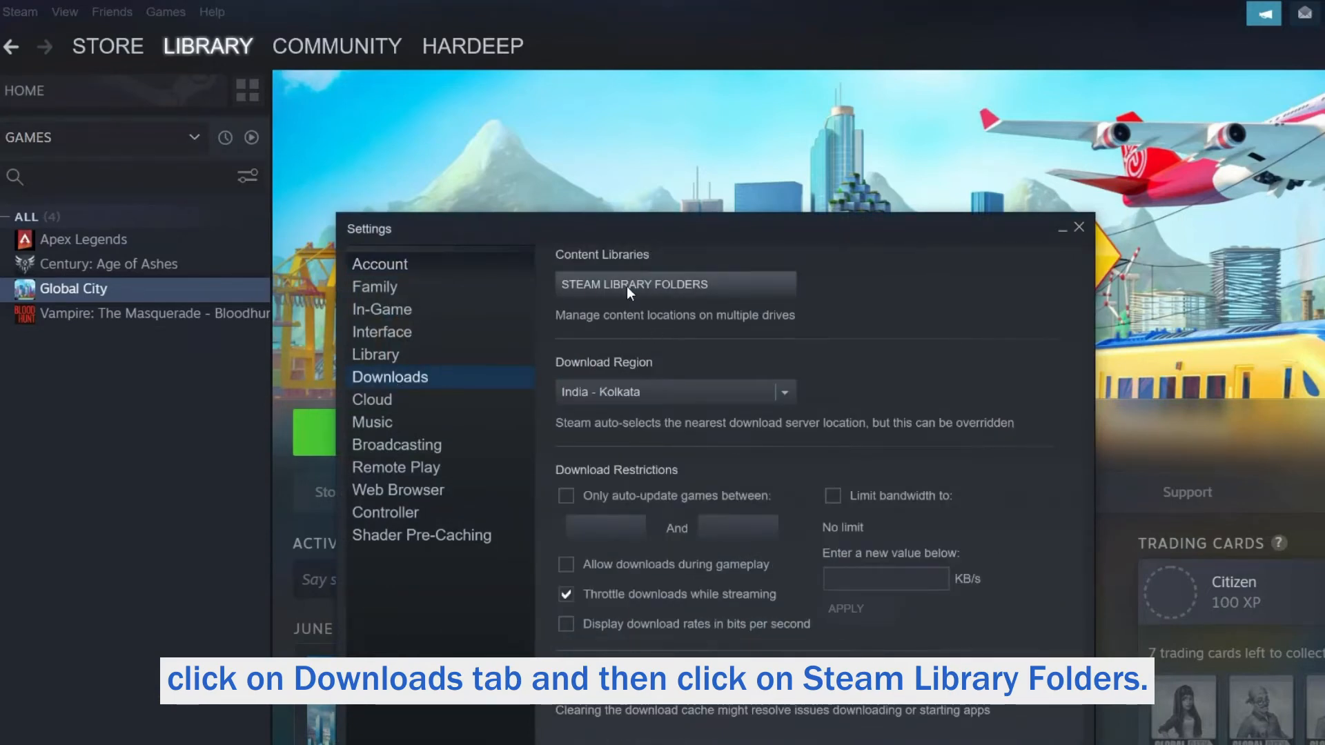
{"action": "left_click", "coordinate": [632, 284]}
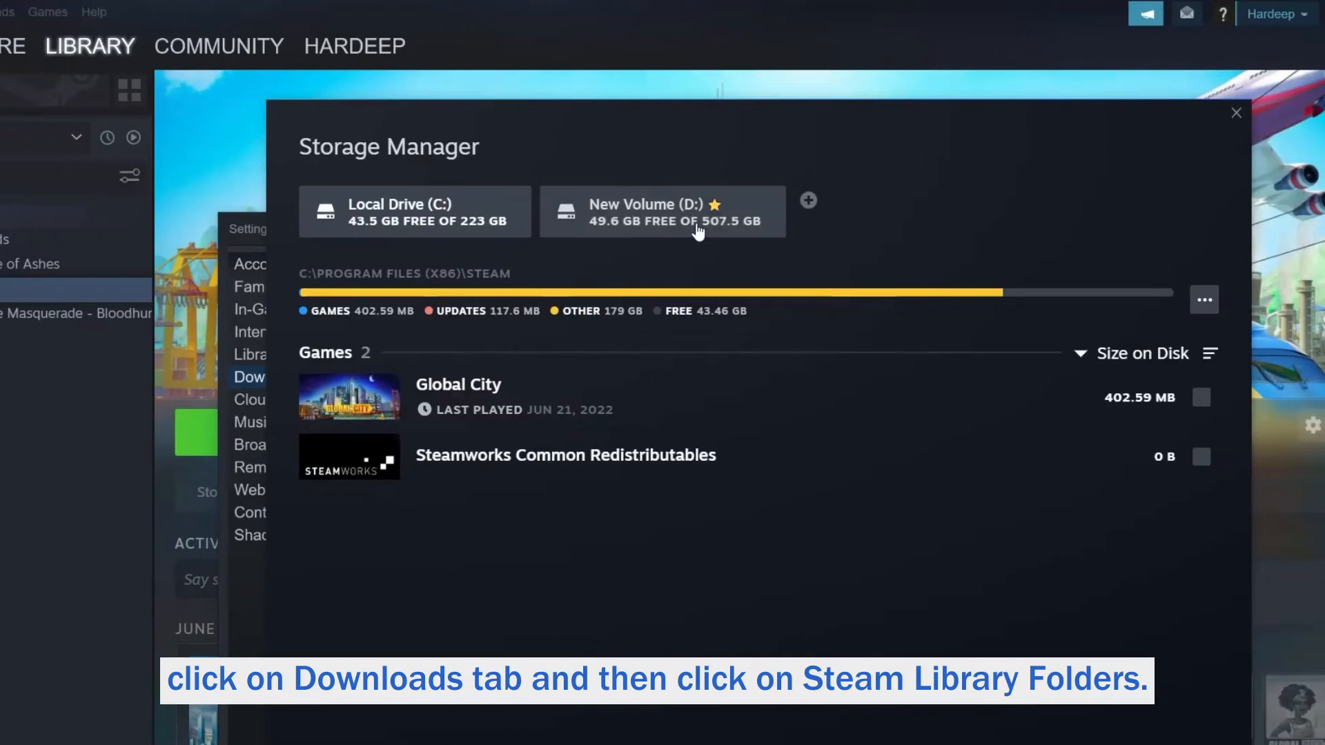
Step: Add the steamapps folder as a new library location, then close the storage manager
{"action": "left_click", "coordinate": [806, 201]}
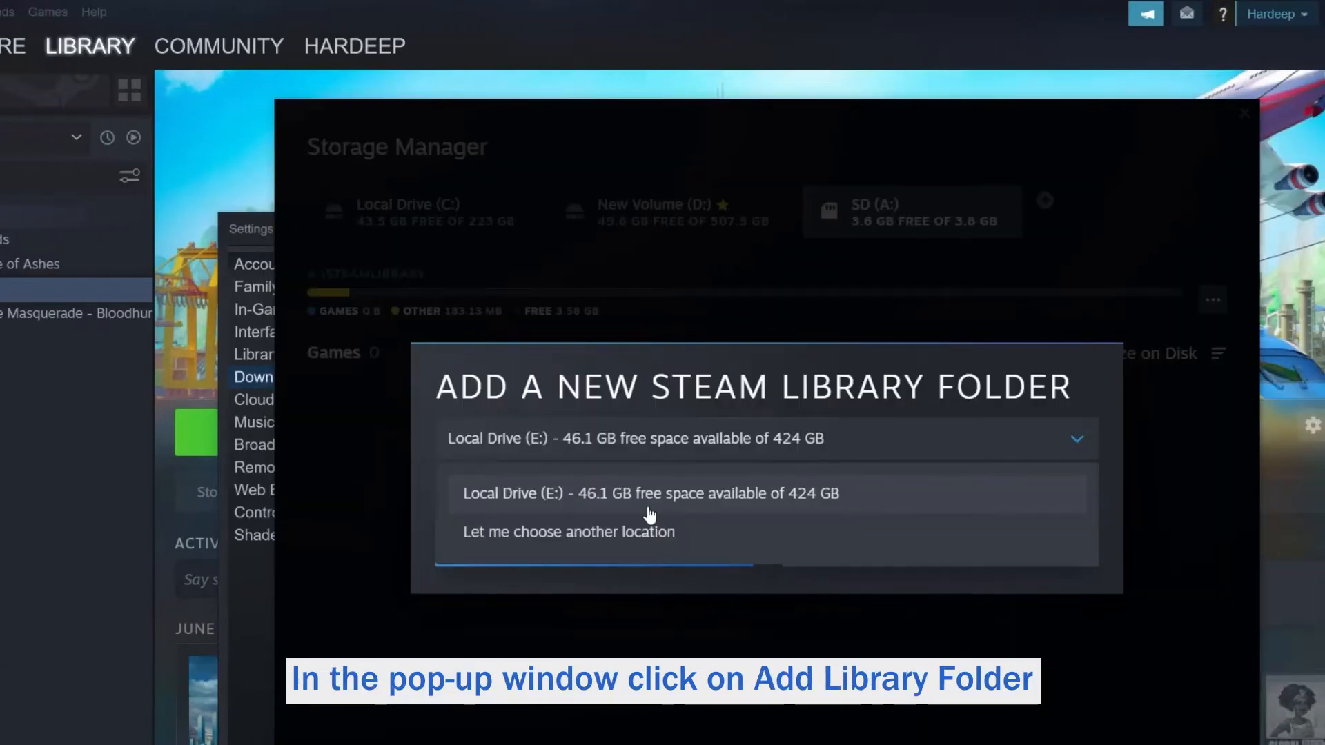
{"action": "left_click", "coordinate": [568, 531]}
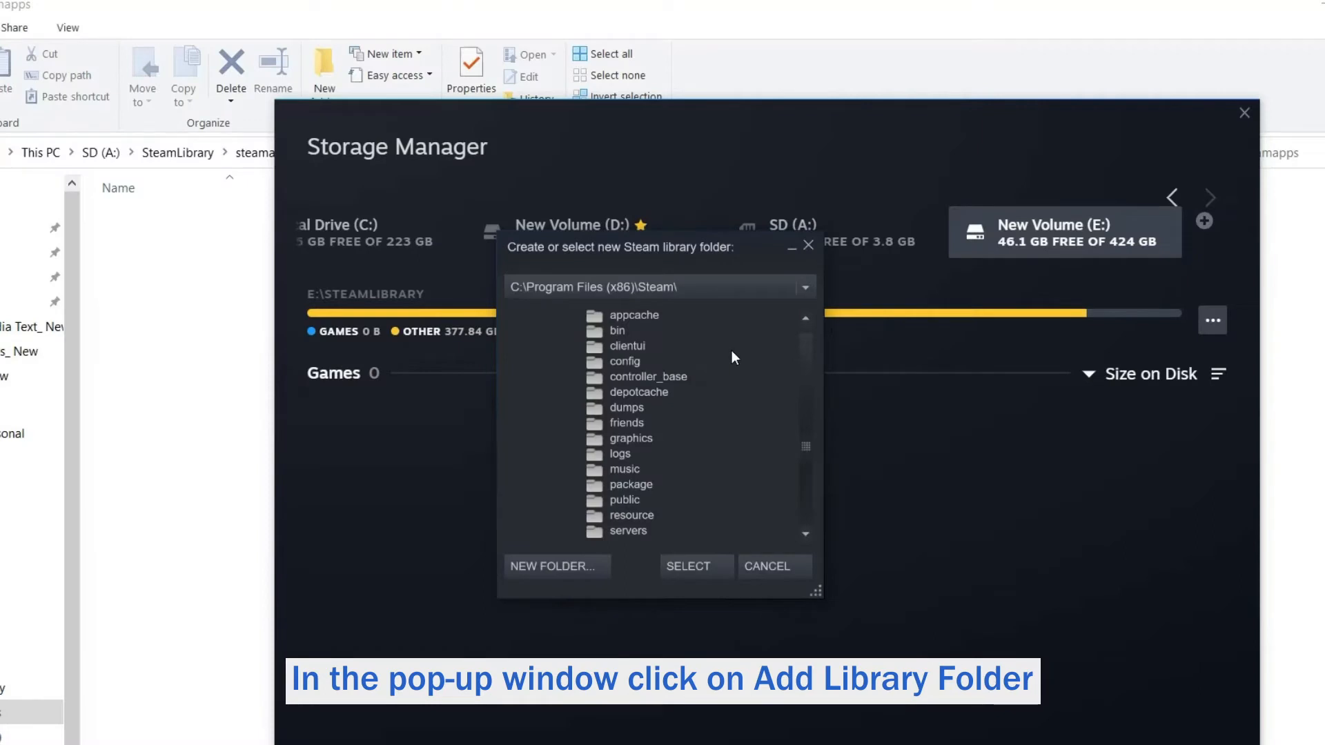
{"action": "scroll", "scroll_direction": "down", "scroll_amount": 3}
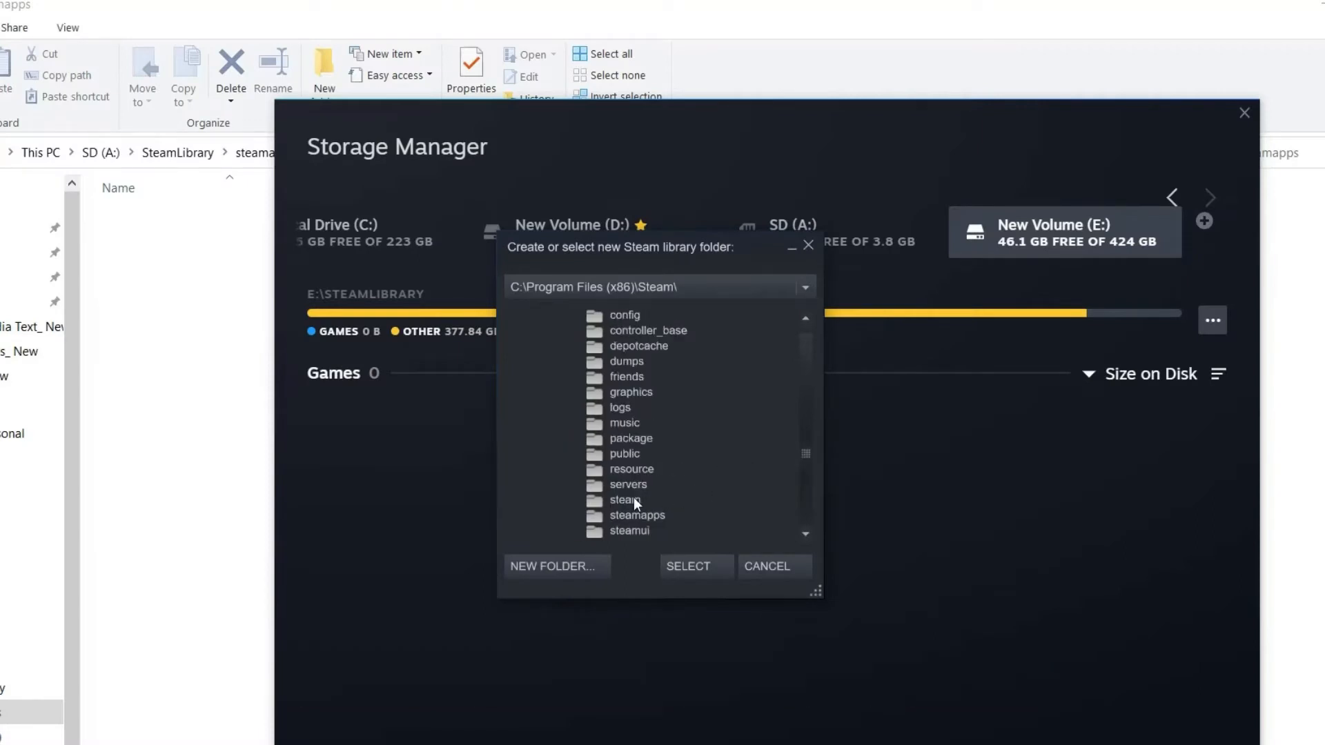
{"action": "left_click", "coordinate": [637, 515]}
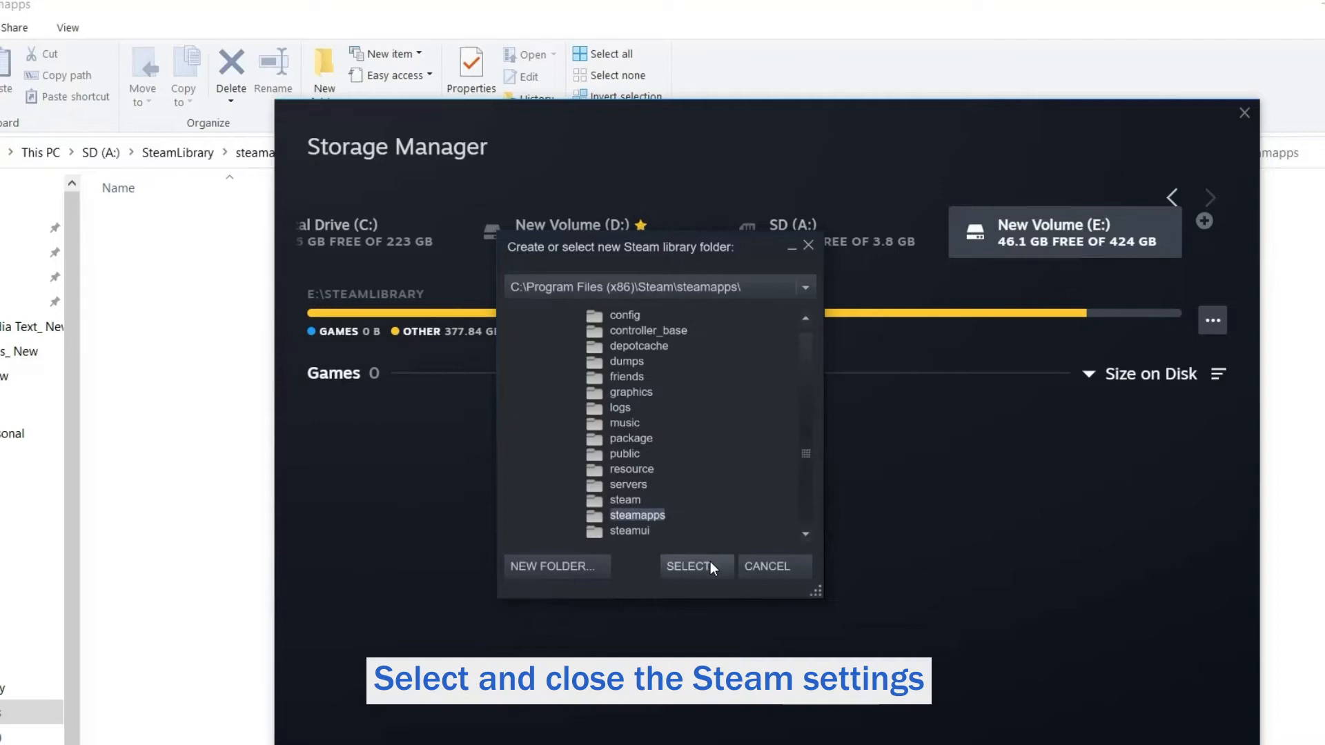
{"action": "mouse_move", "coordinate": [696, 575]}
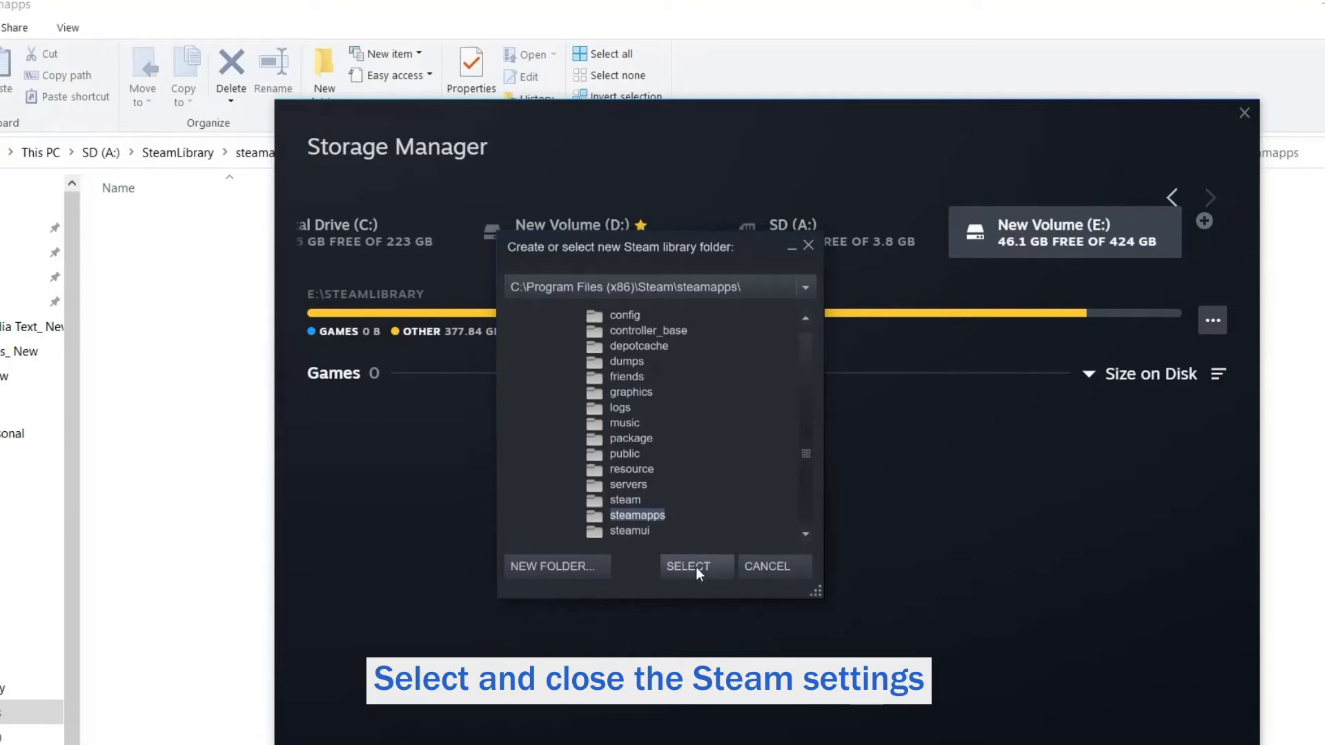
{"action": "left_click", "coordinate": [694, 566]}
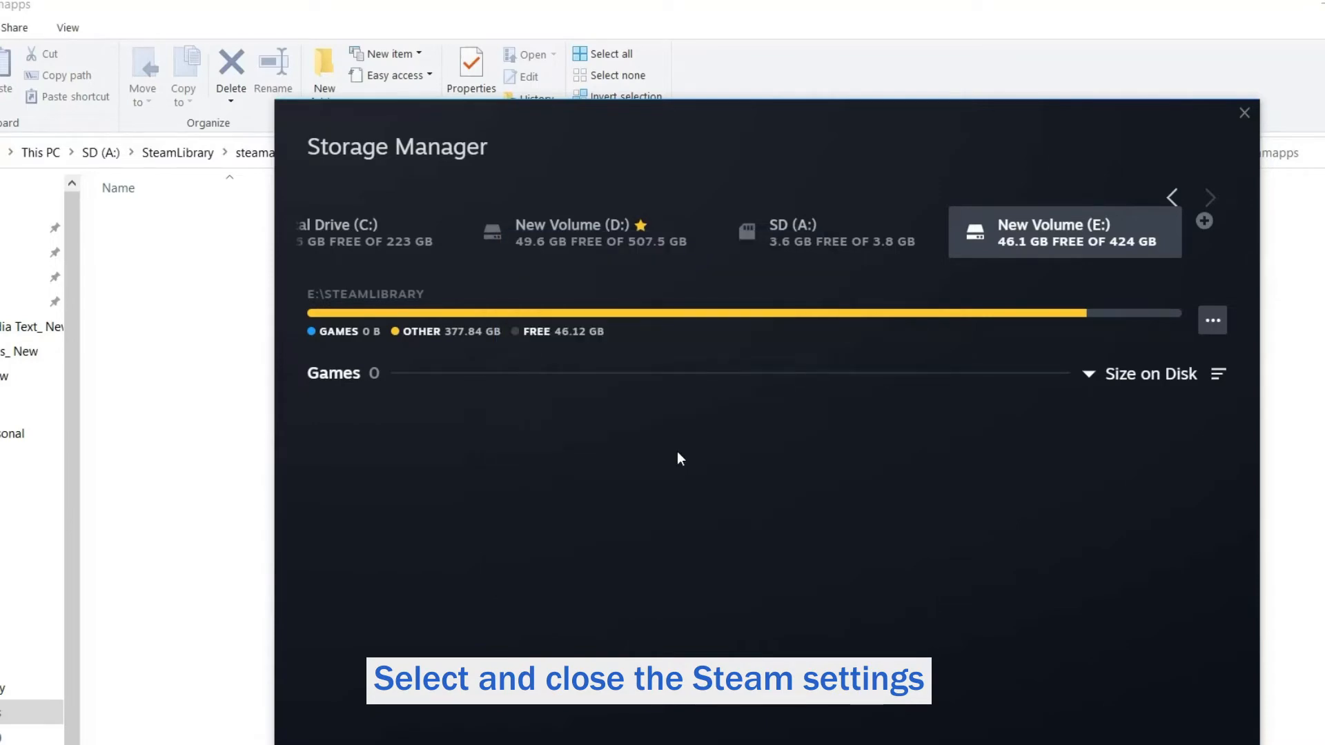
{"action": "left_click", "coordinate": [1243, 112]}
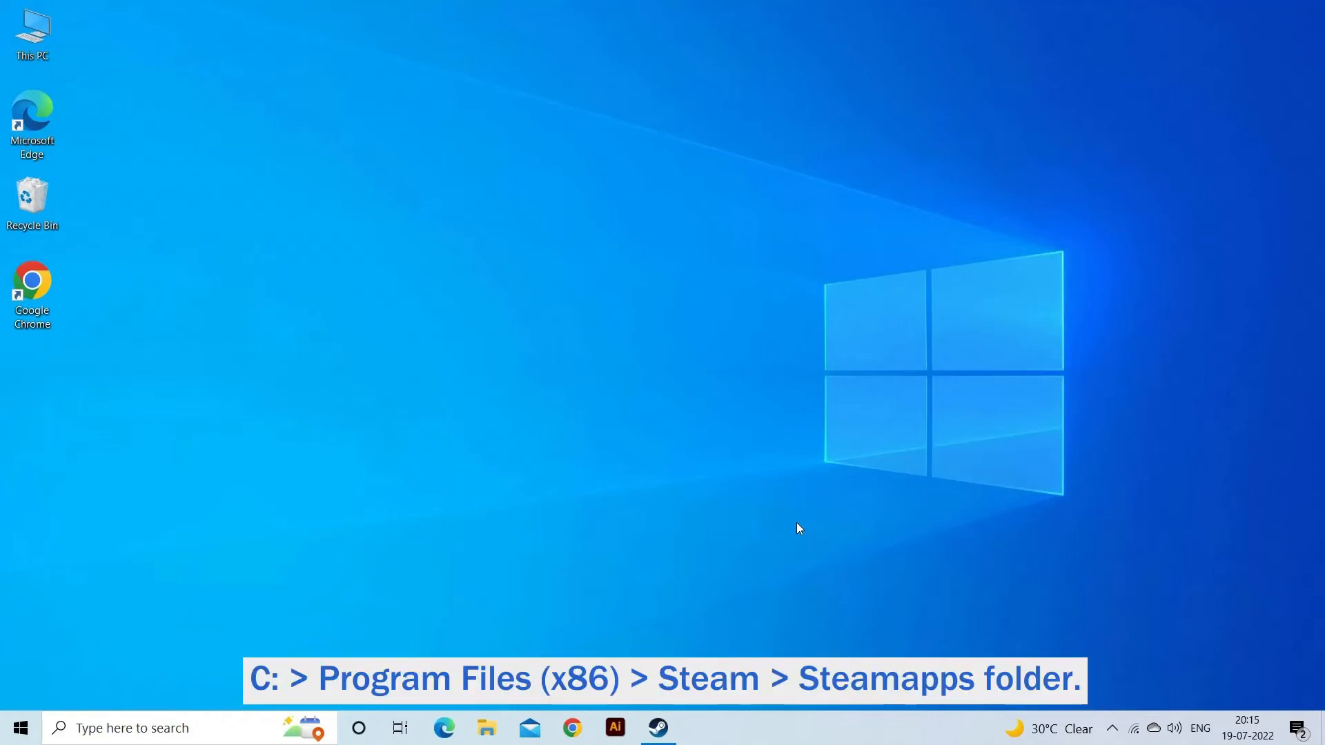
Step: Browse File Explorer to C:\Program Files (x86)\Steam\steamapps
{"action": "left_click", "coordinate": [485, 728]}
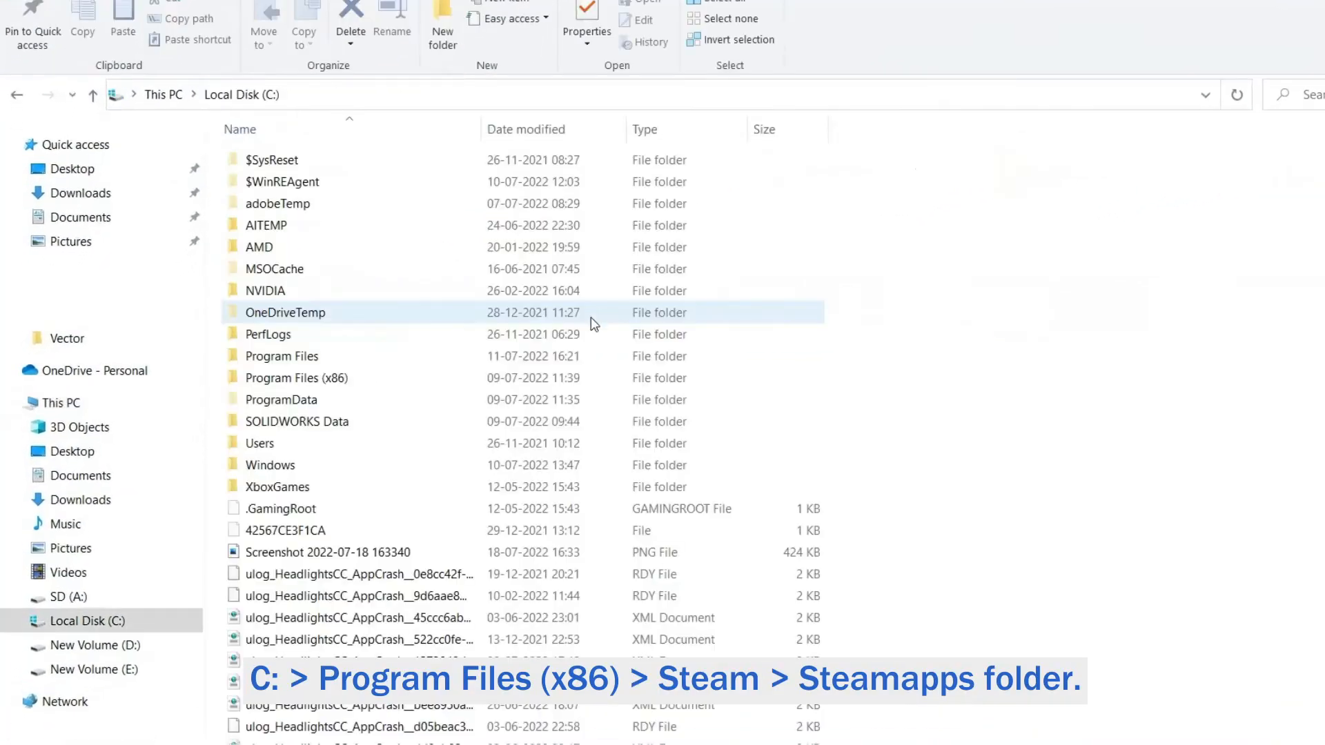
{"action": "double_click", "coordinate": [296, 378]}
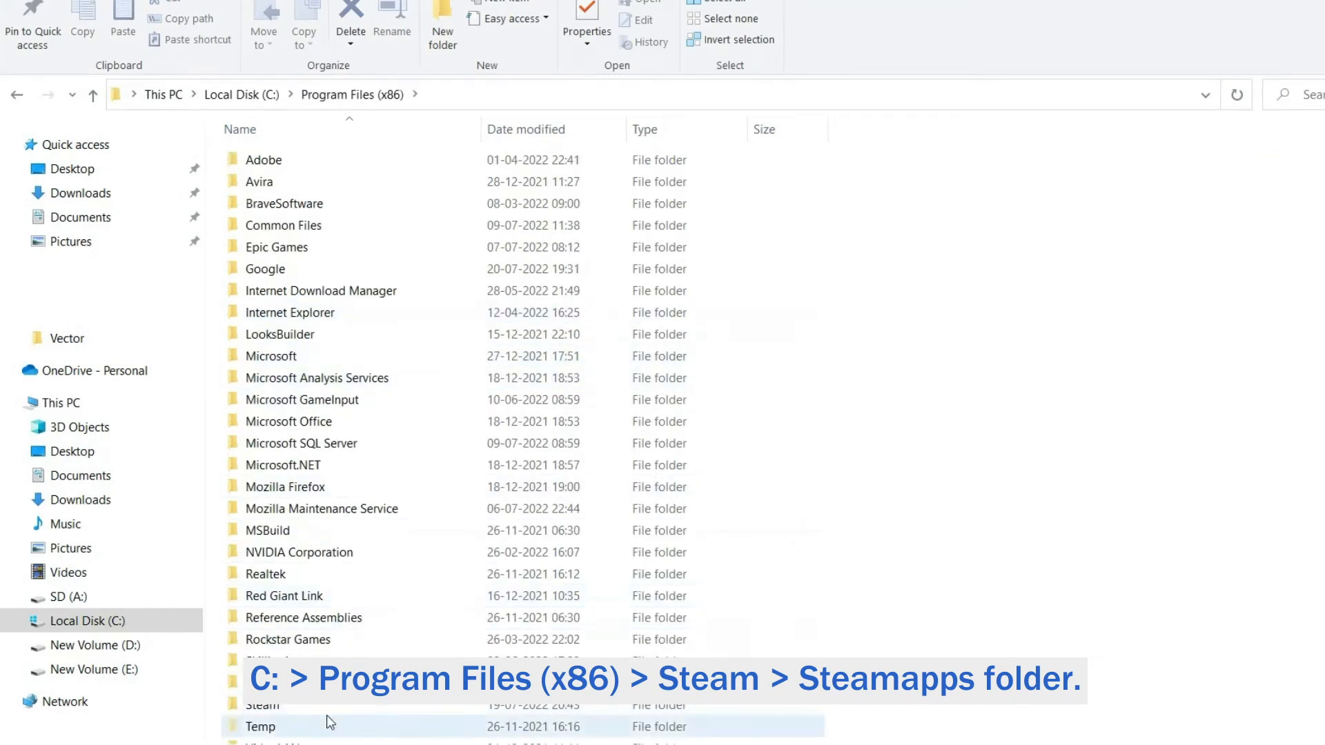
{"action": "double_click", "coordinate": [262, 704]}
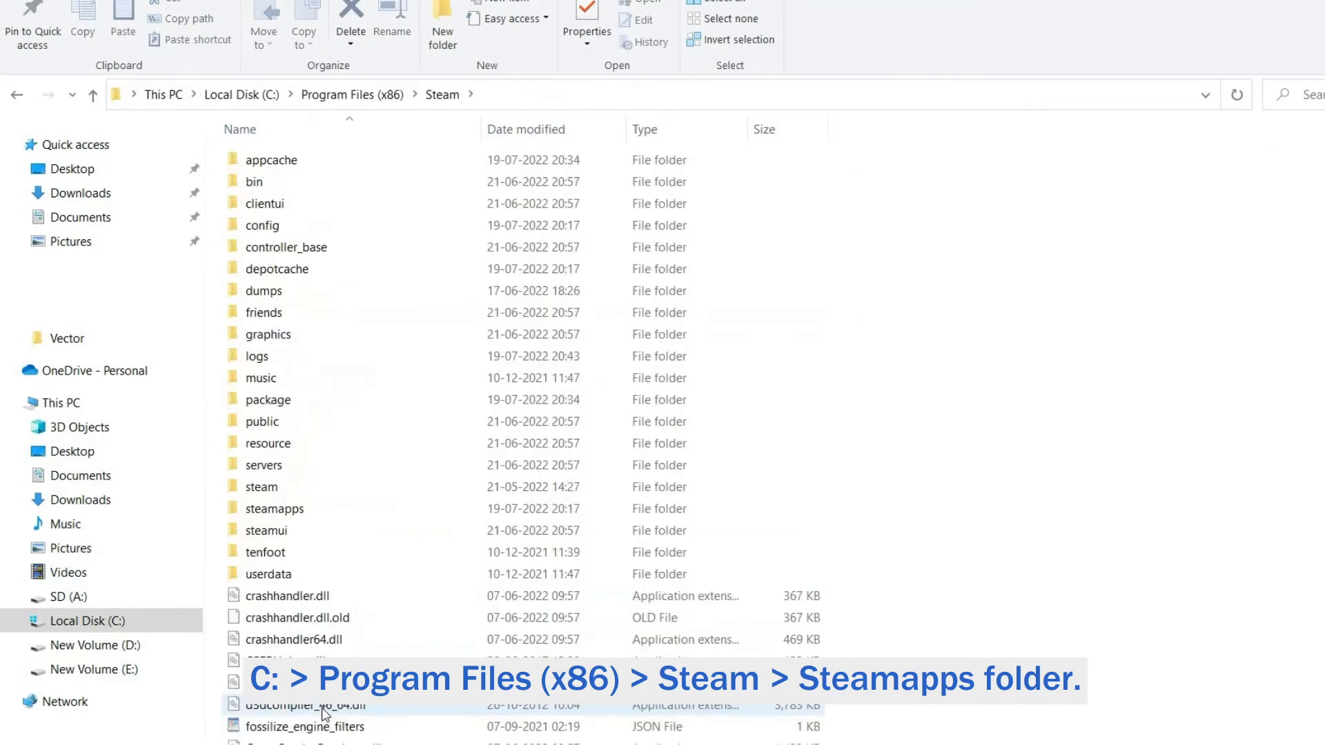
{"action": "double_click", "coordinate": [274, 508]}
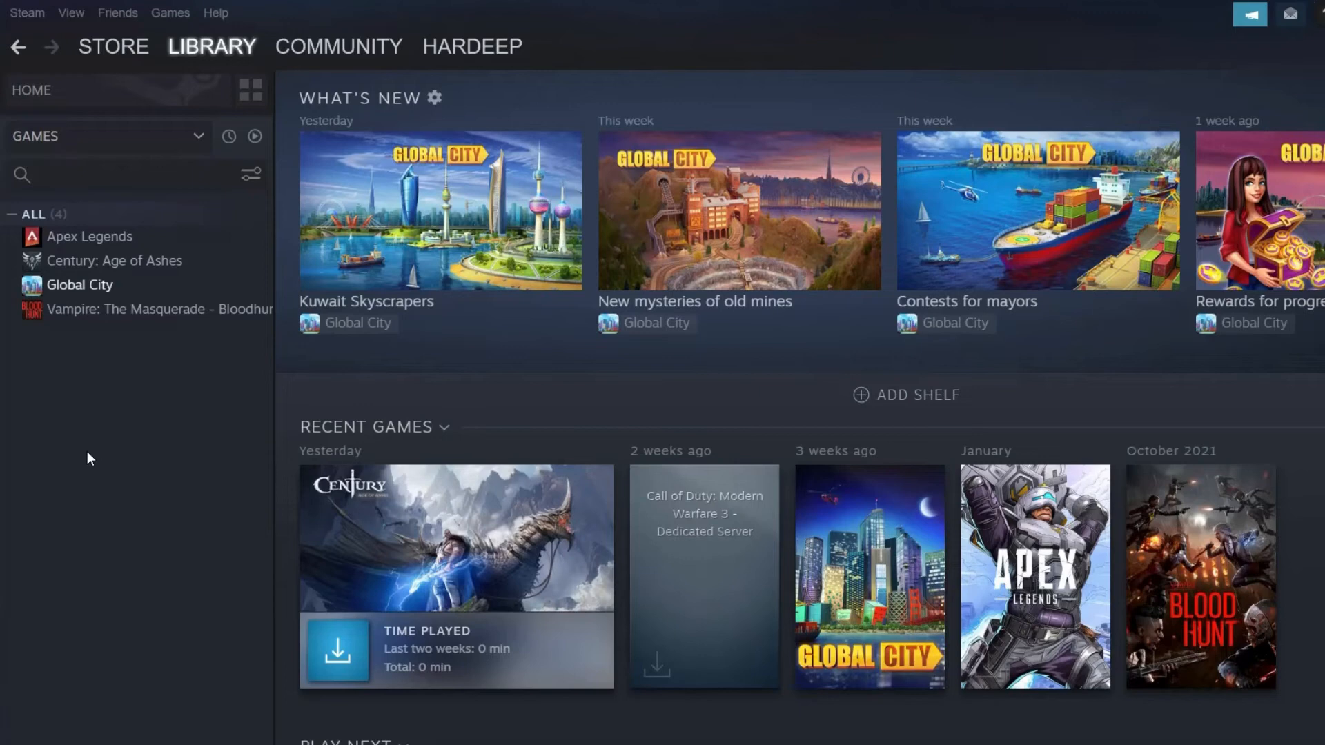
{"action": "mouse_move", "coordinate": [3, 445]}
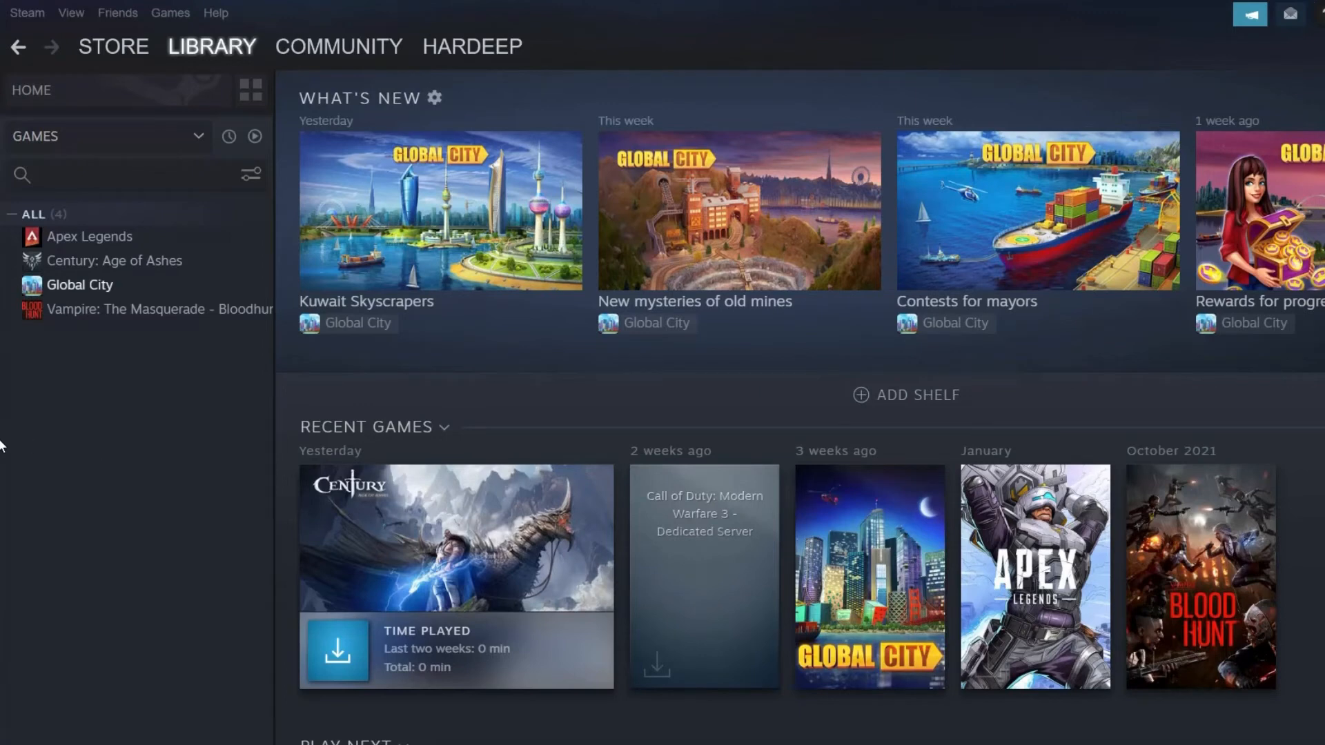
Step: Select Century: Age of Ashes in the Library, install it, and proceed through the dialog
{"action": "left_click", "coordinate": [114, 261]}
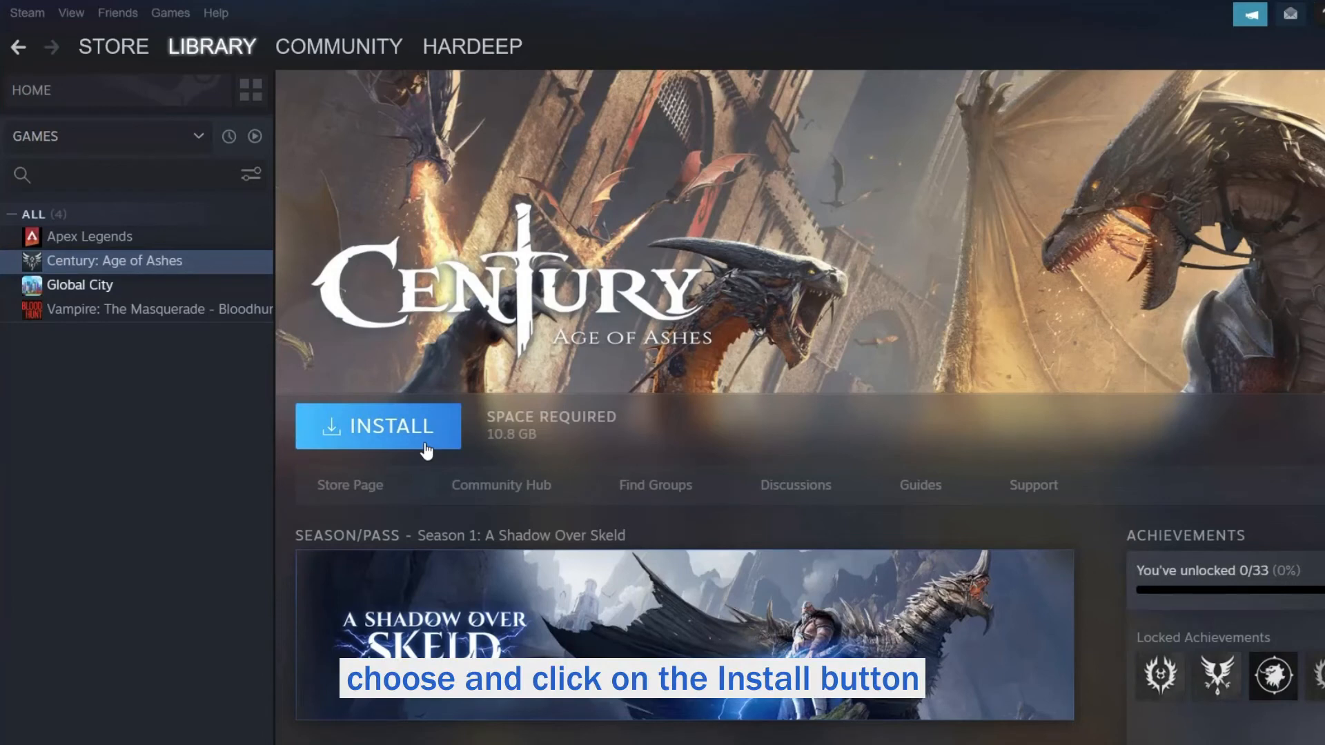
{"action": "left_click", "coordinate": [378, 425]}
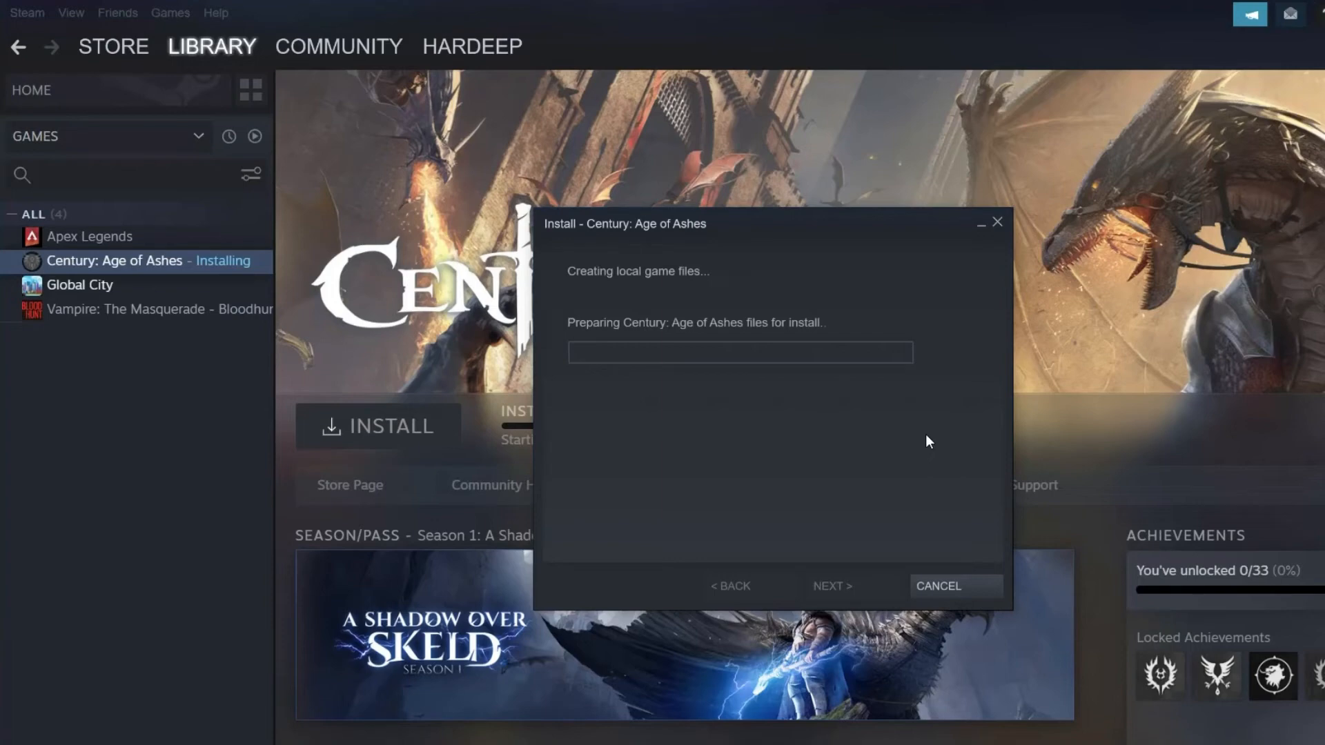
{"action": "left_click", "coordinate": [831, 586]}
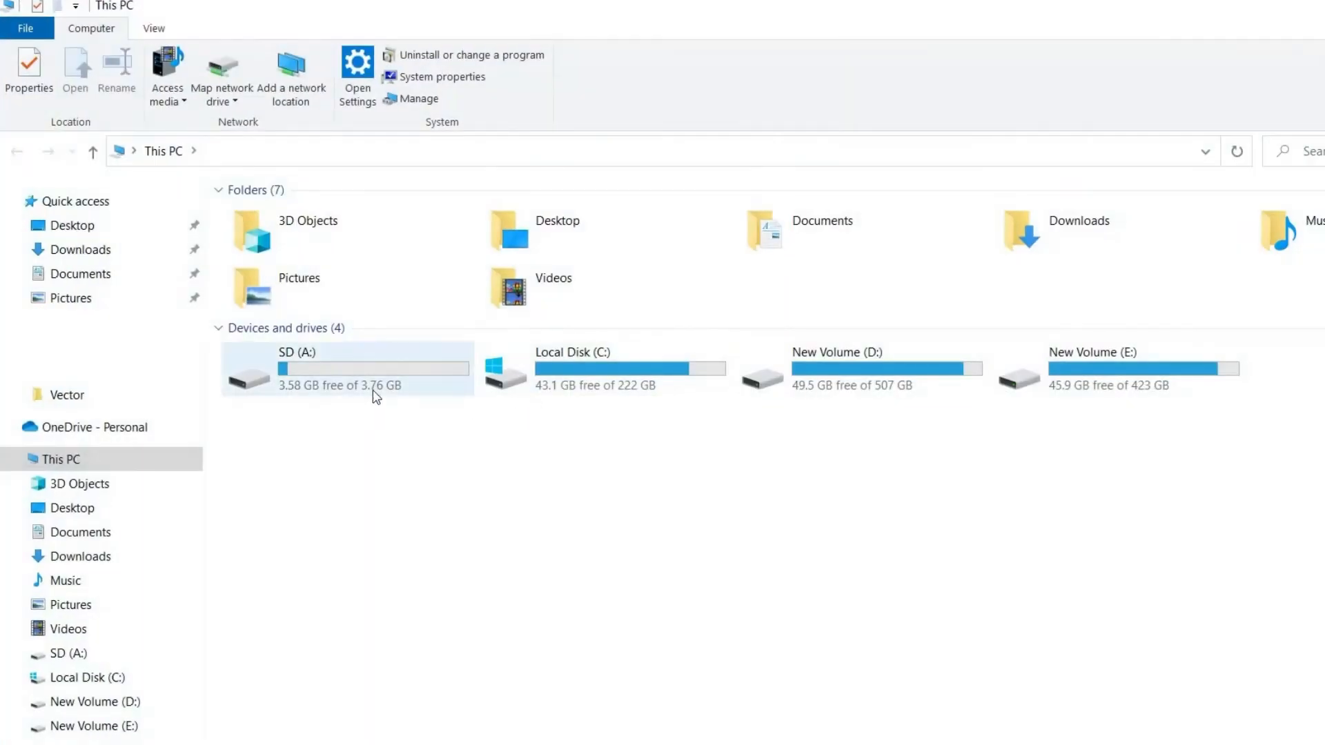
Step: Navigate File Explorer to C:\Program Files (x86)\Steam\steamapps
{"action": "double_click", "coordinate": [575, 369]}
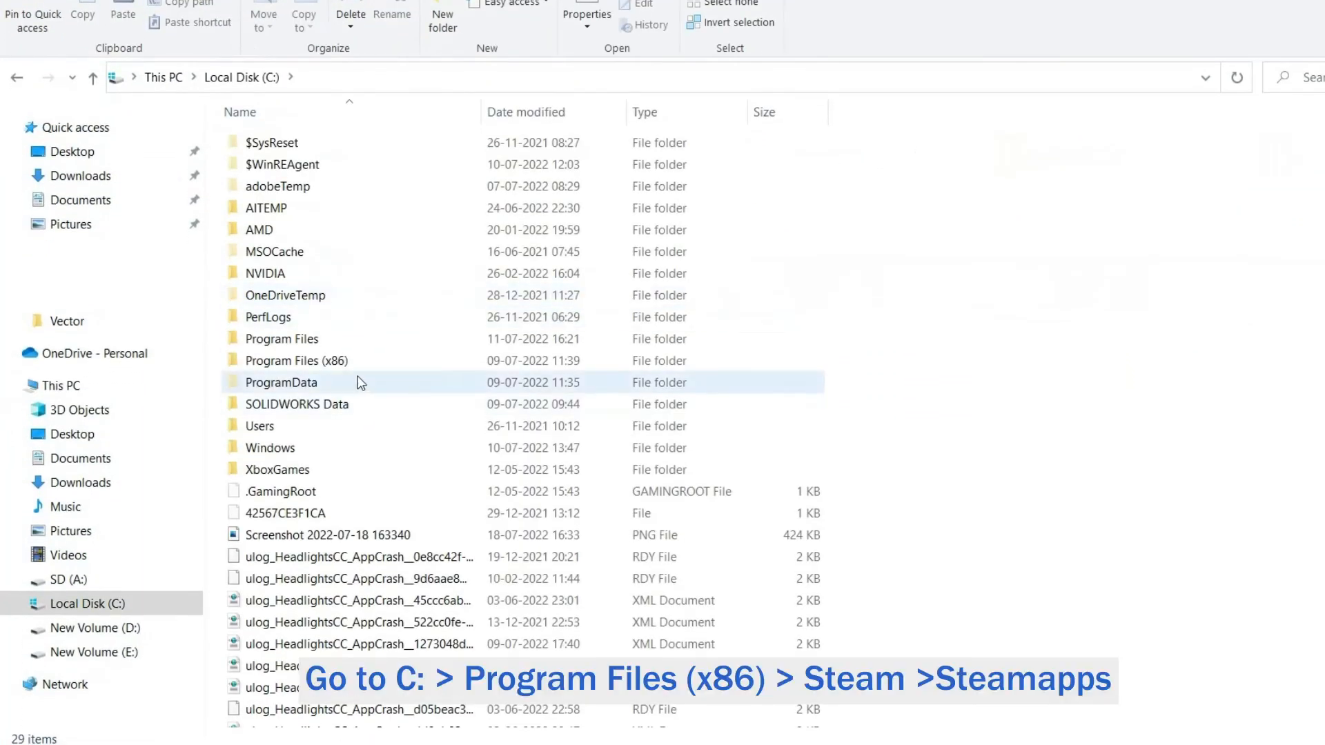
{"action": "double_click", "coordinate": [296, 360]}
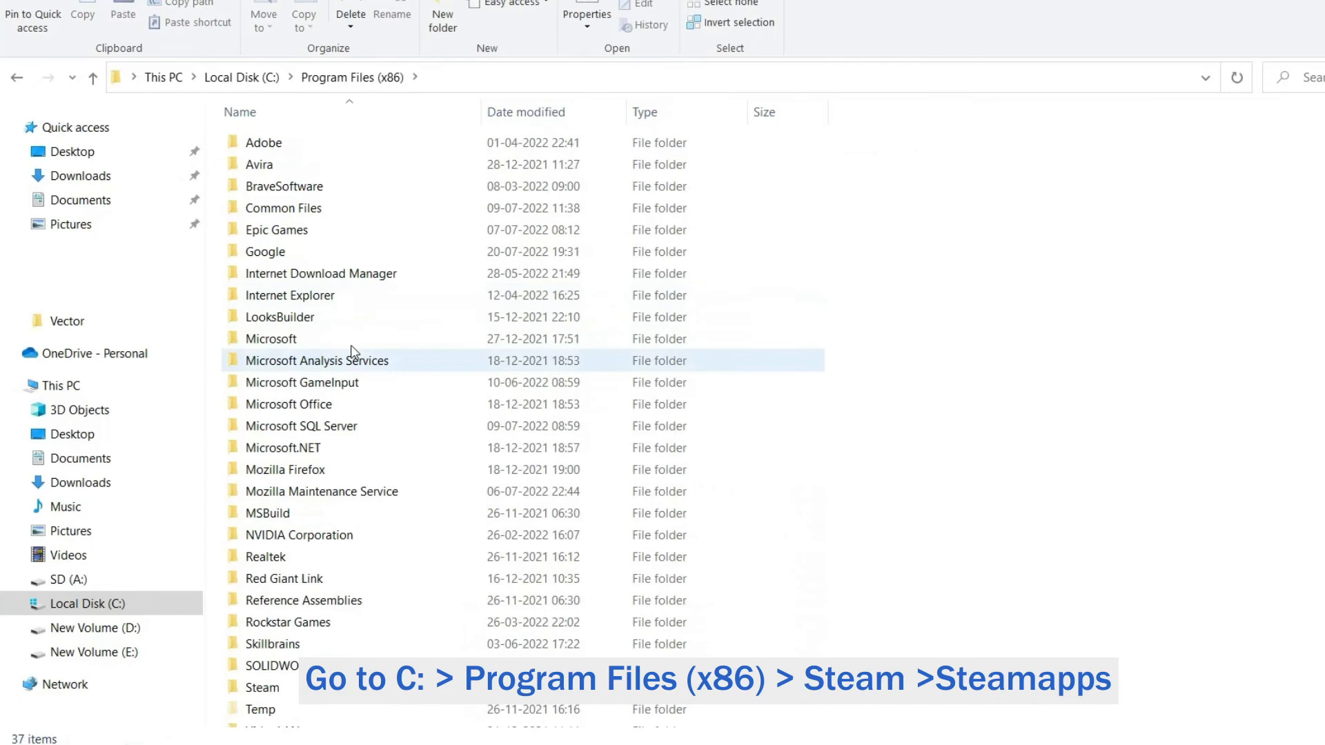
{"action": "double_click", "coordinate": [263, 687]}
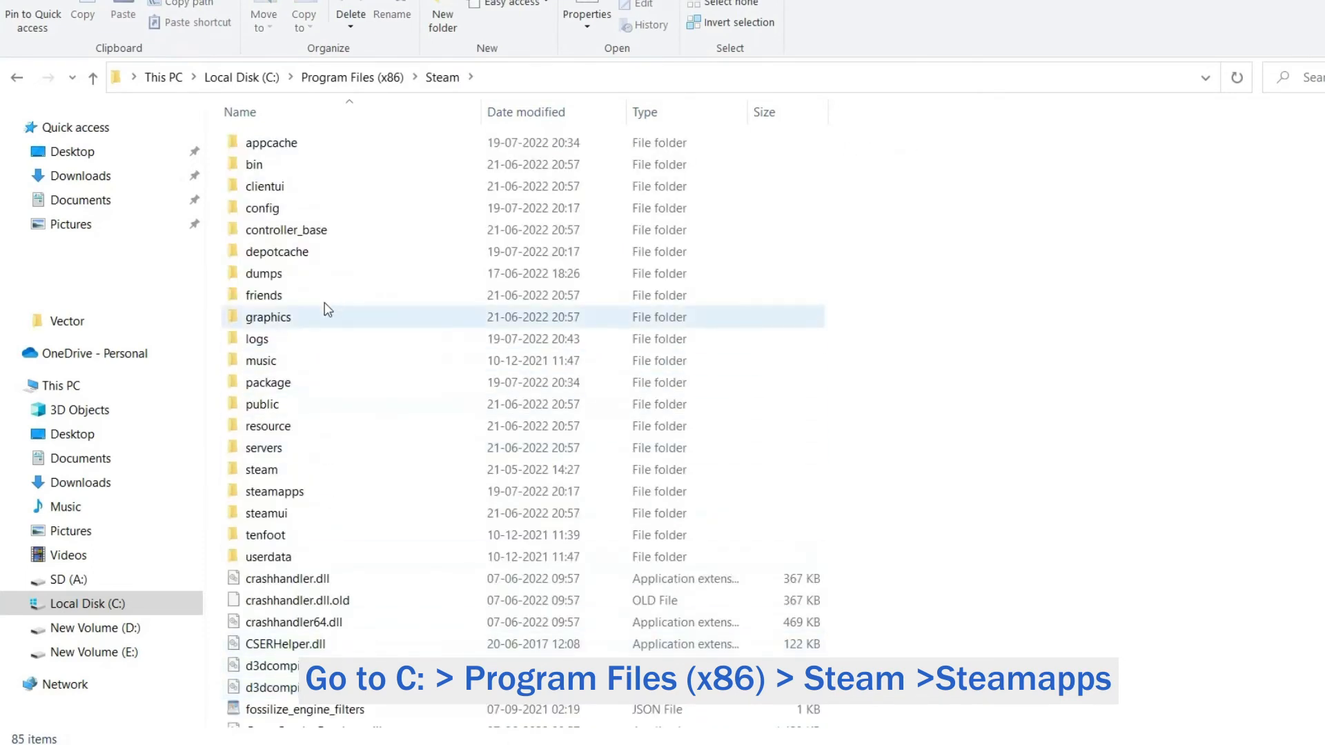
{"action": "double_click", "coordinate": [274, 490]}
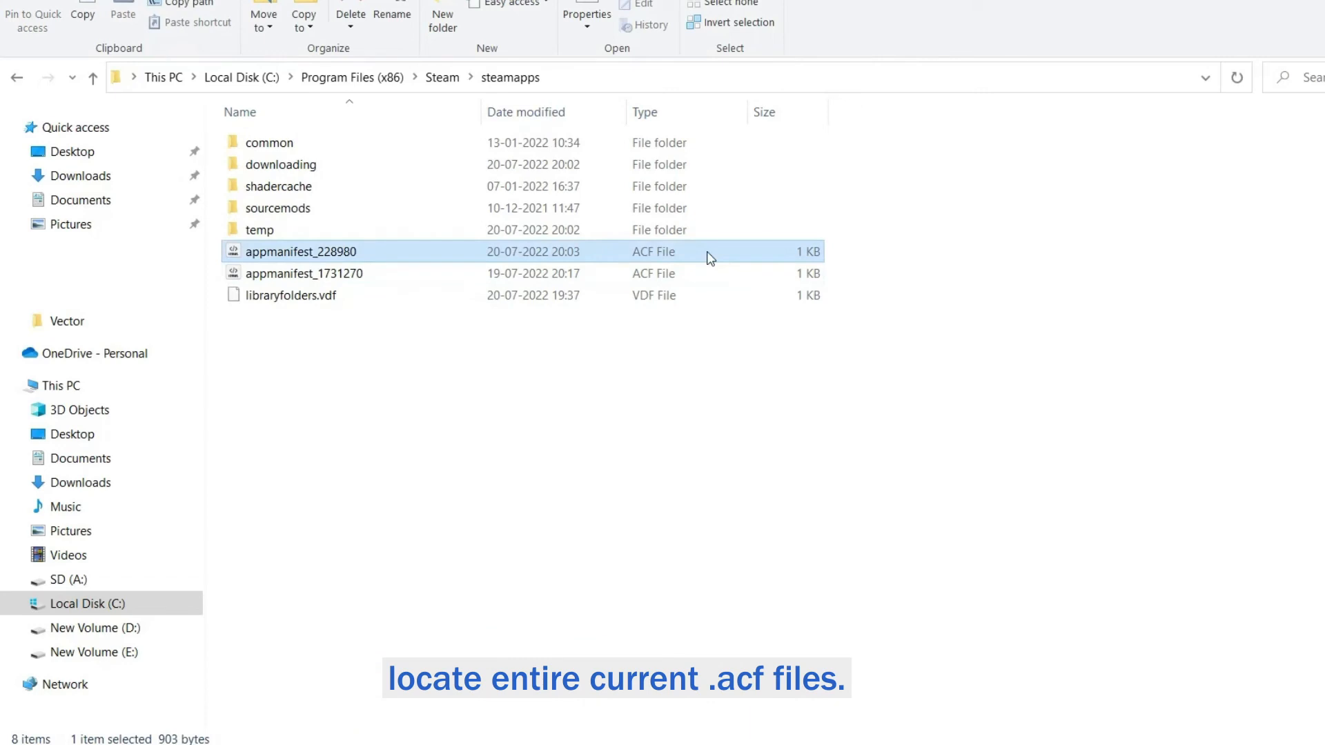
Step: Copy appmanifest_228980 and paste it into the Steam\steam folder
{"action": "right_click", "coordinate": [301, 251]}
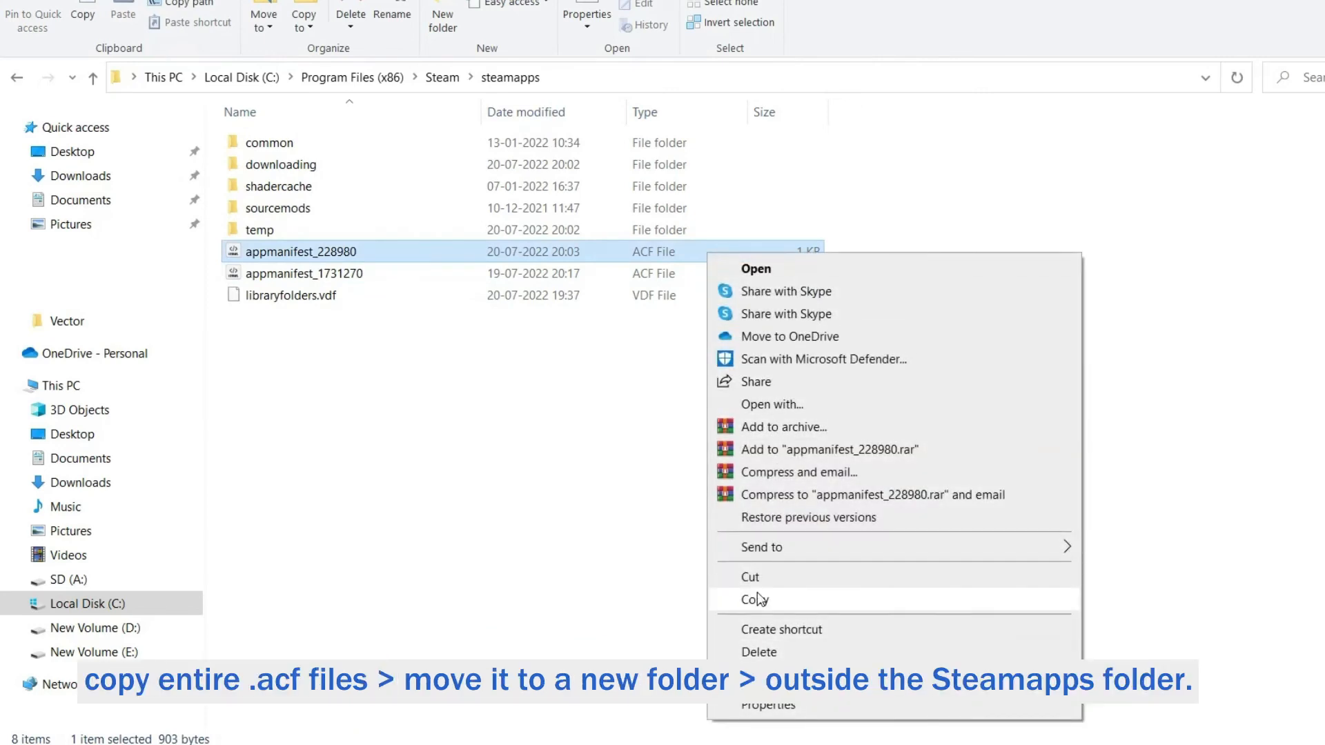
{"action": "left_click", "coordinate": [753, 599]}
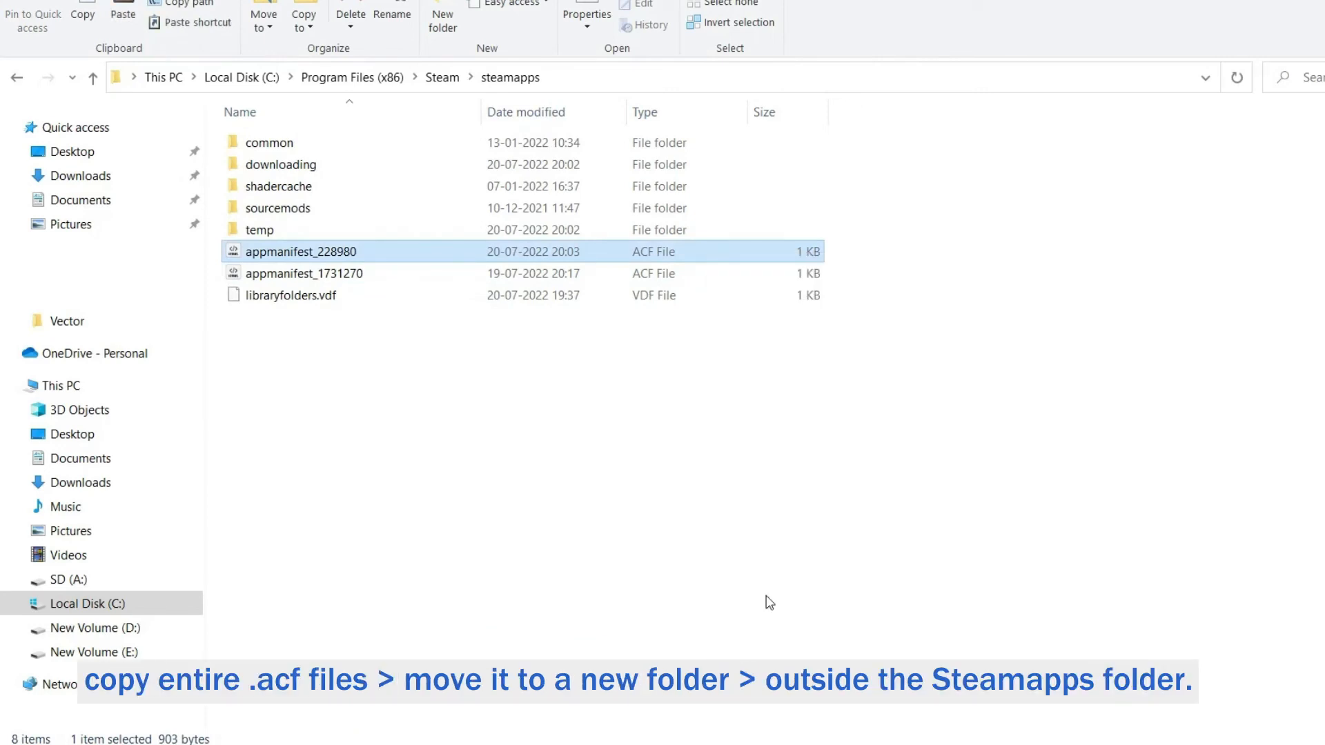
{"action": "left_click", "coordinate": [16, 77]}
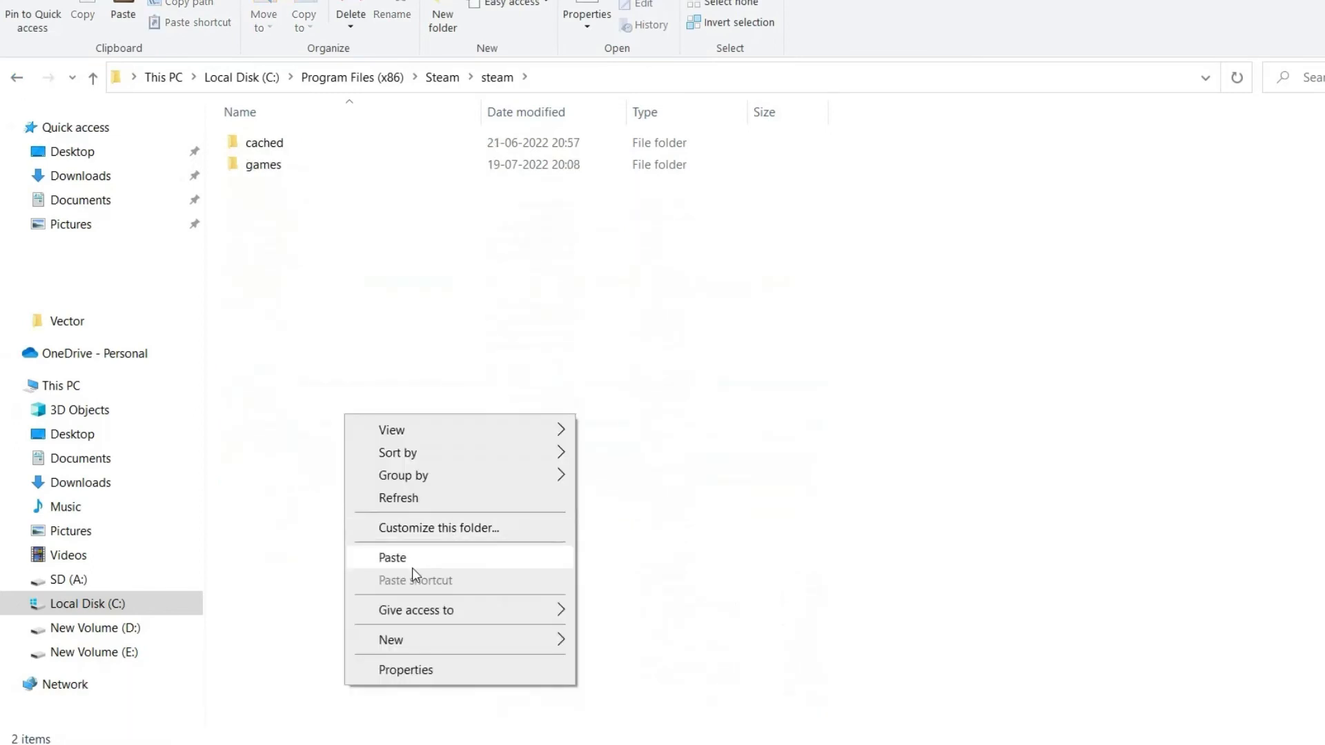
{"action": "left_click", "coordinate": [392, 557]}
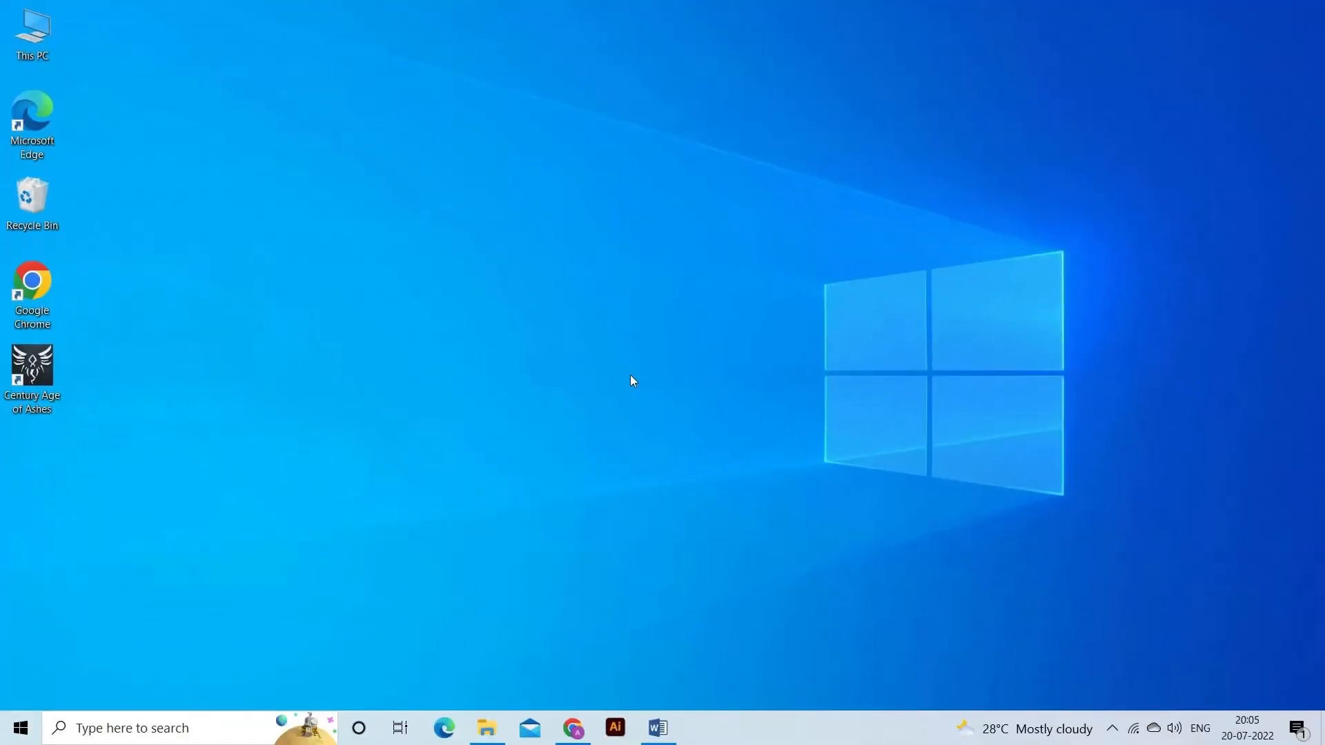
Step: Cut appmanifest_1731270 from Steam\steam and paste it into steamapps
{"action": "left_click", "coordinate": [486, 728]}
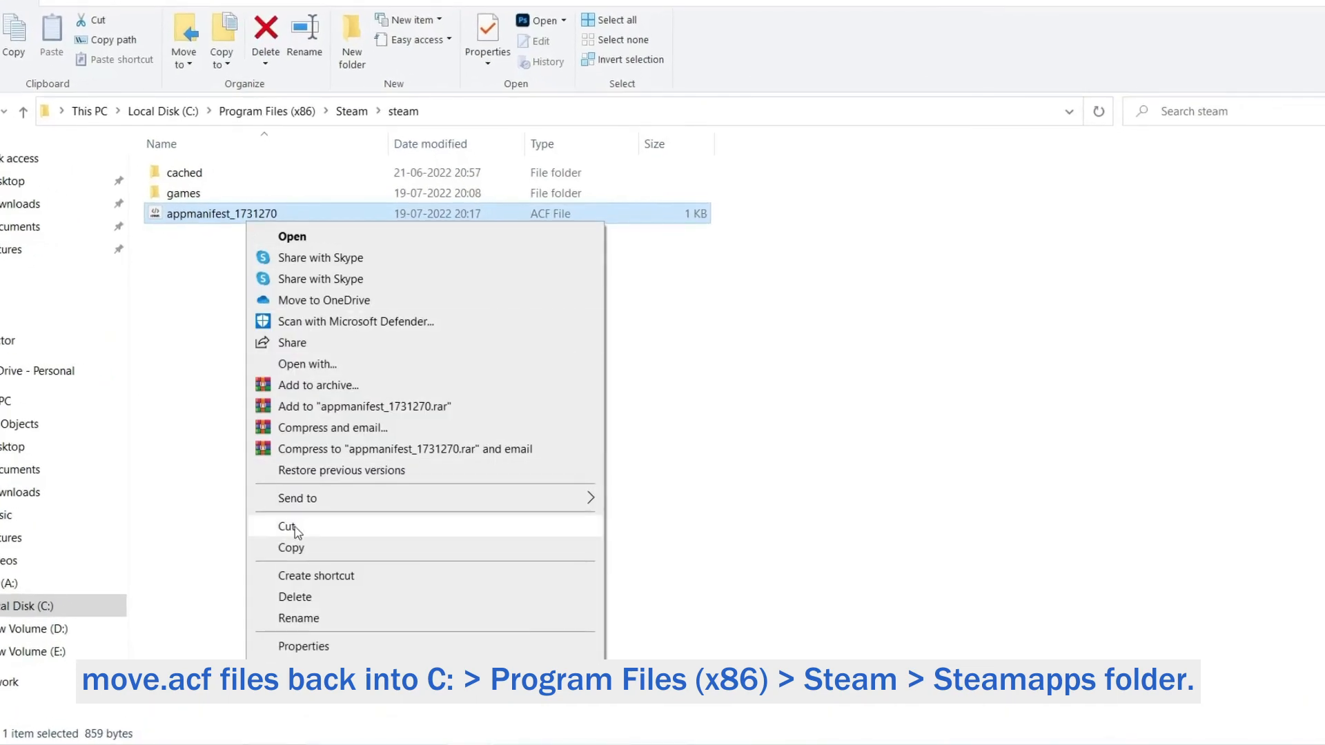
{"action": "left_click", "coordinate": [351, 110]}
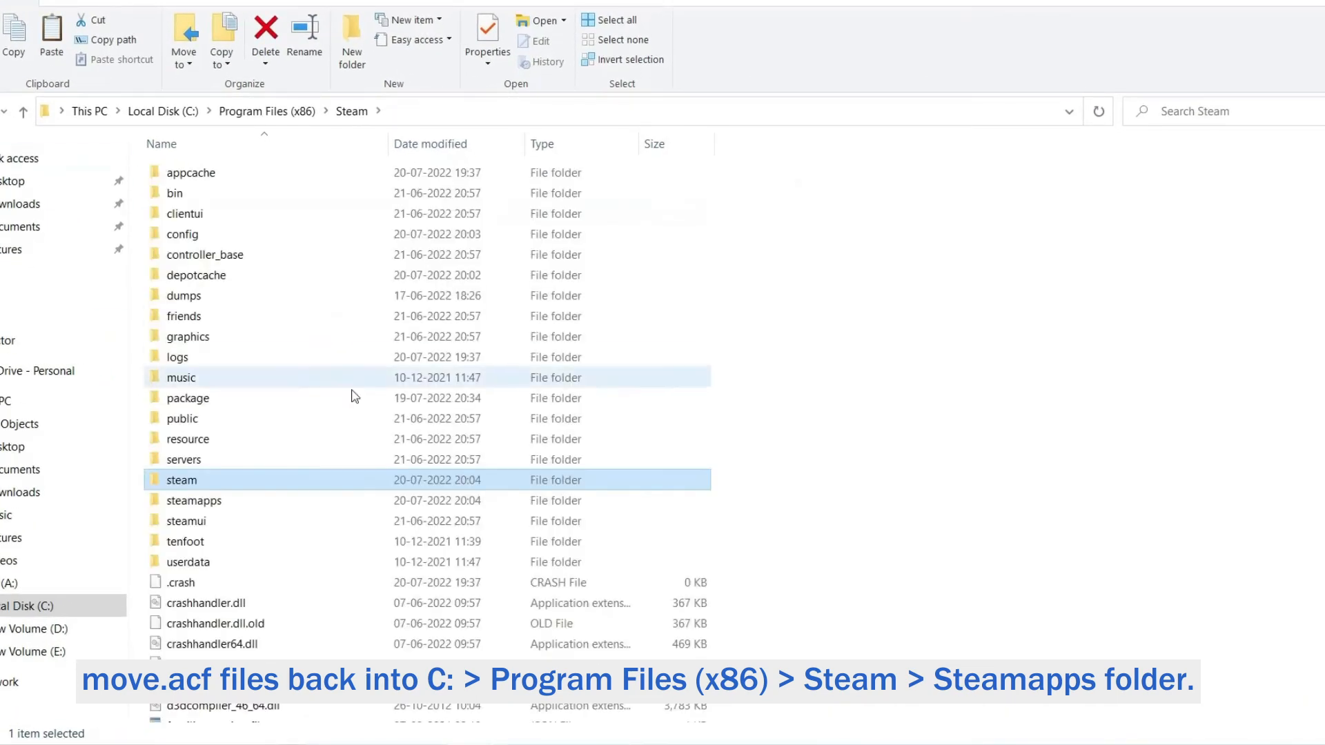
{"action": "right_click", "coordinate": [338, 338]}
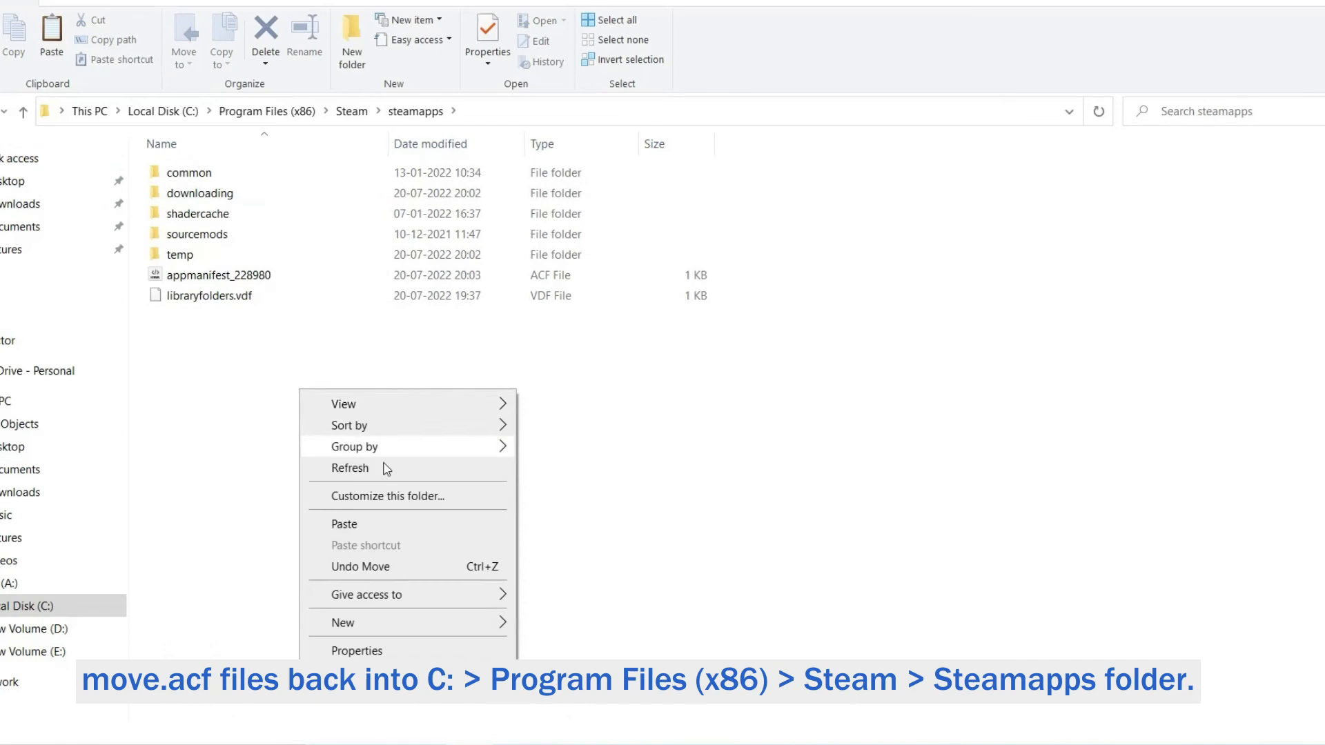
{"action": "left_click", "coordinate": [344, 524]}
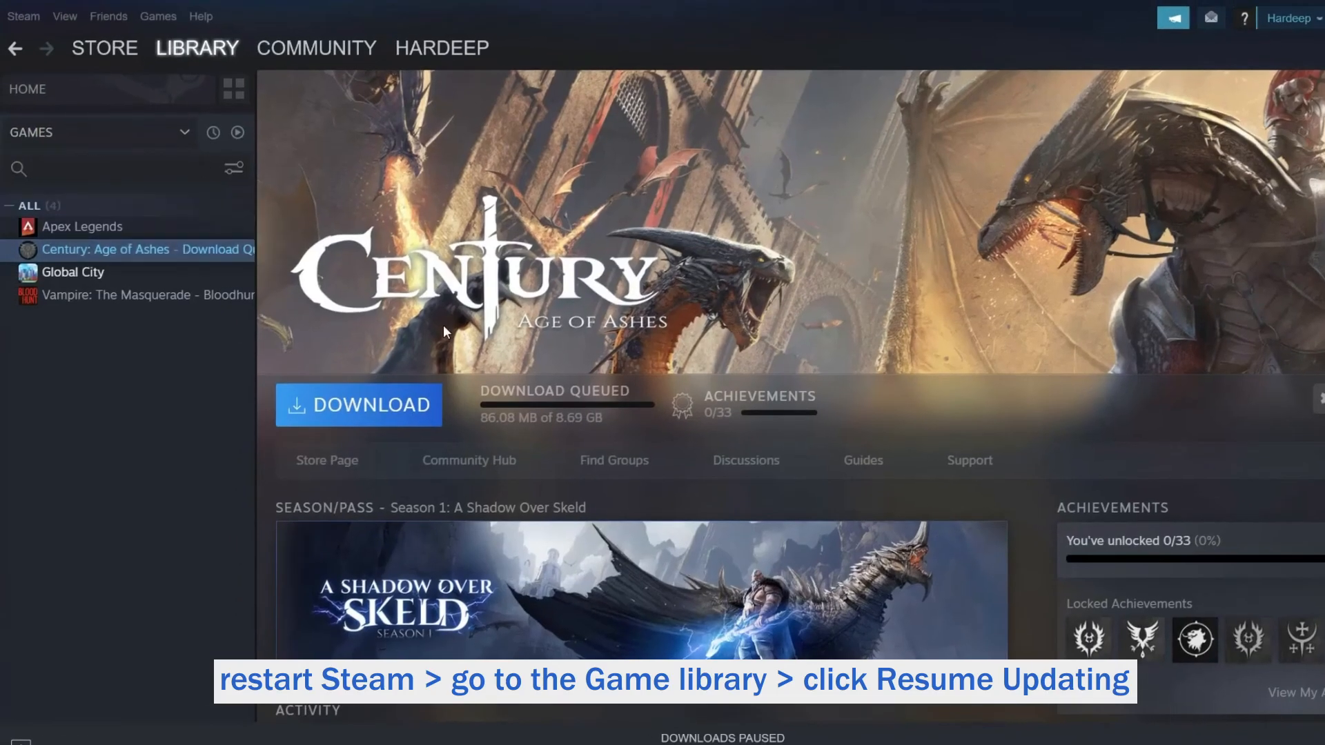
Step: Resume the queued Century: Age of Ashes download at 86.08 MB of 8.69 GB
{"action": "left_click", "coordinate": [357, 405]}
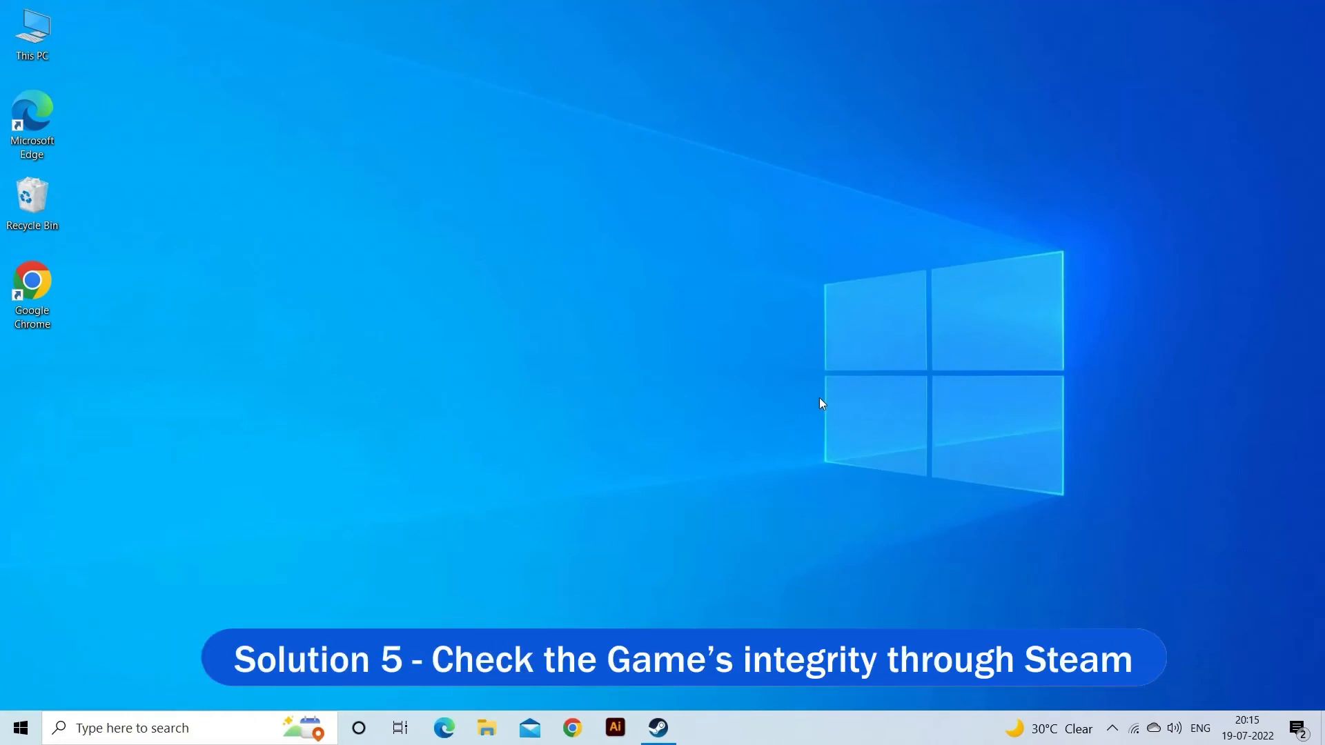
Step: From the Steam library, start Global City's file integrity verification under Properties > Local Files
{"action": "left_click", "coordinate": [656, 727]}
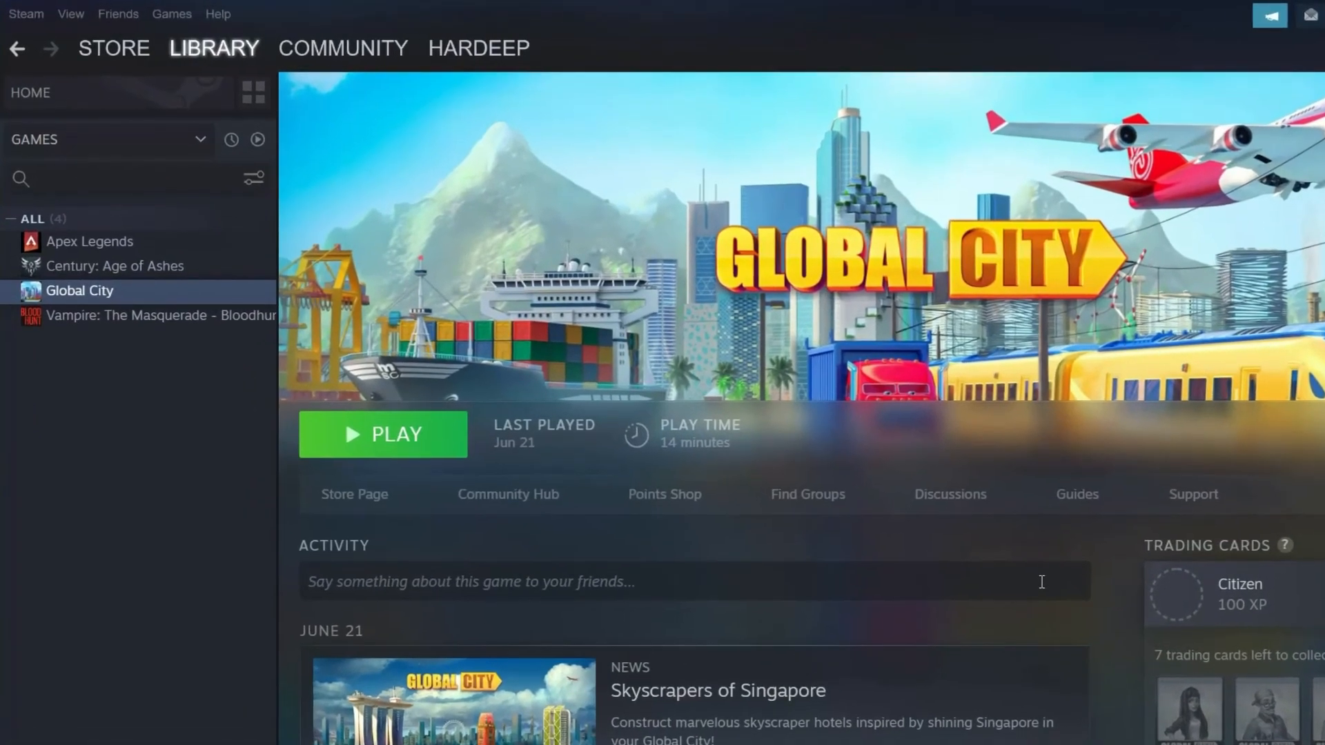
{"action": "left_click", "coordinate": [214, 48]}
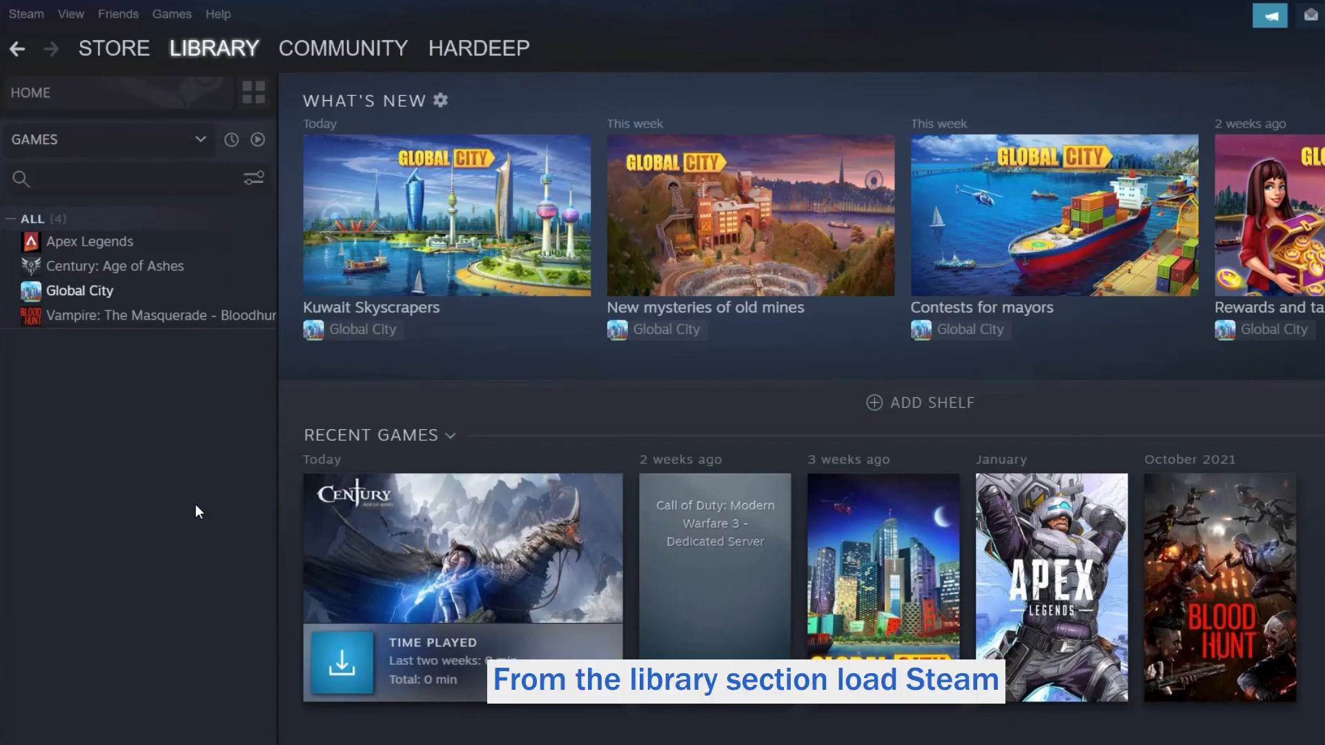
{"action": "mouse_move", "coordinate": [79, 290]}
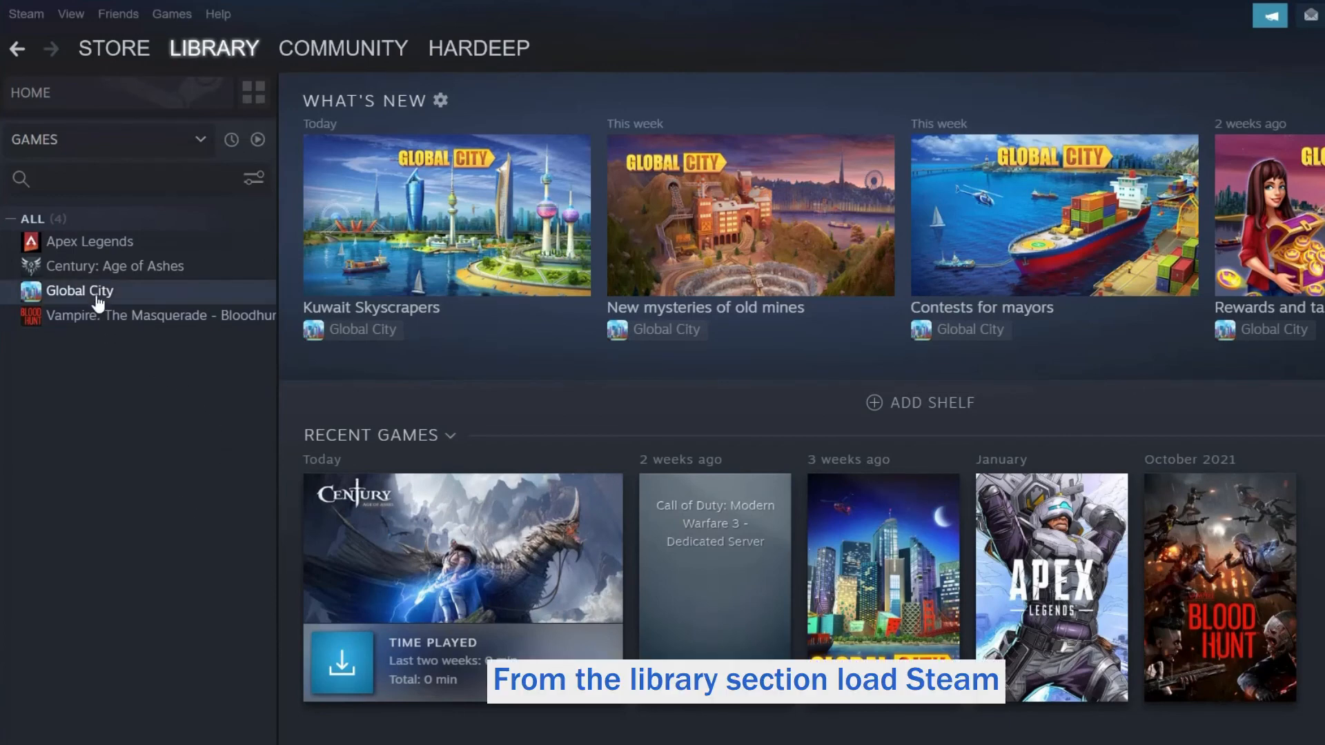
{"action": "right_click", "coordinate": [79, 290]}
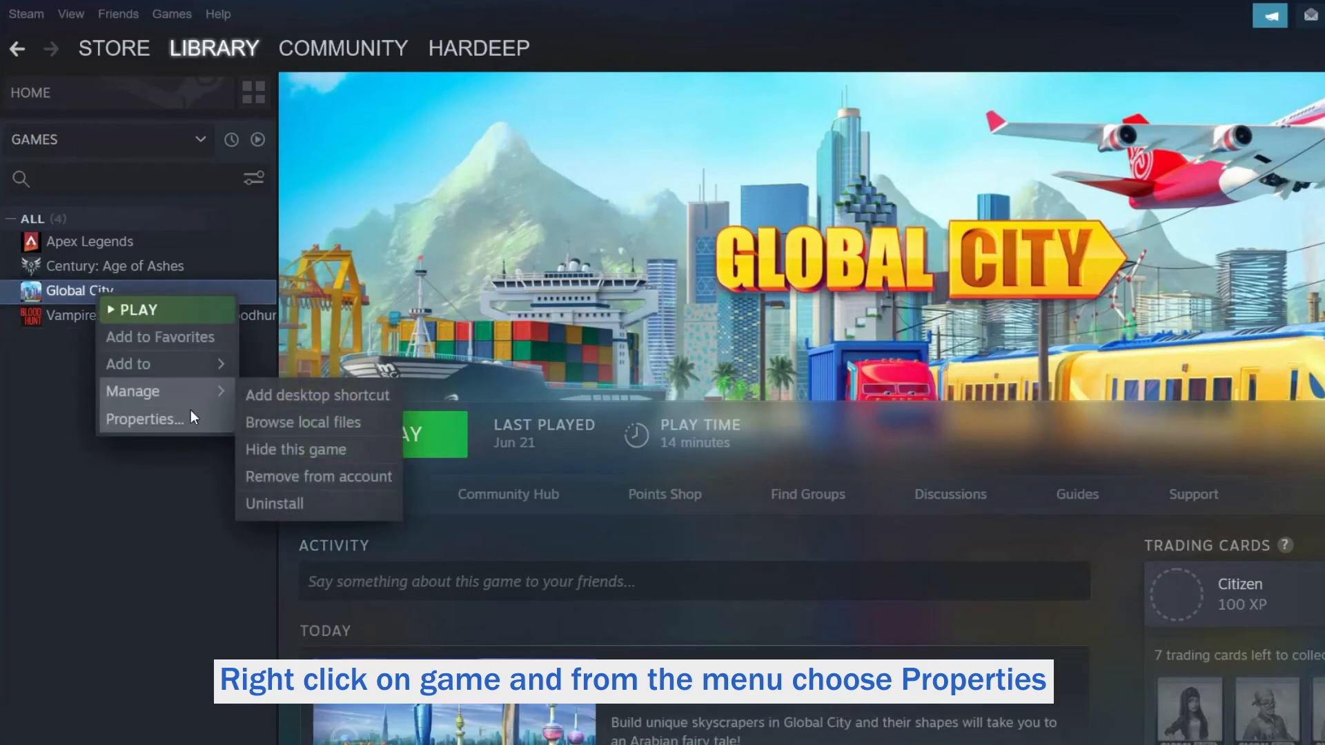
{"action": "mouse_move", "coordinate": [165, 430]}
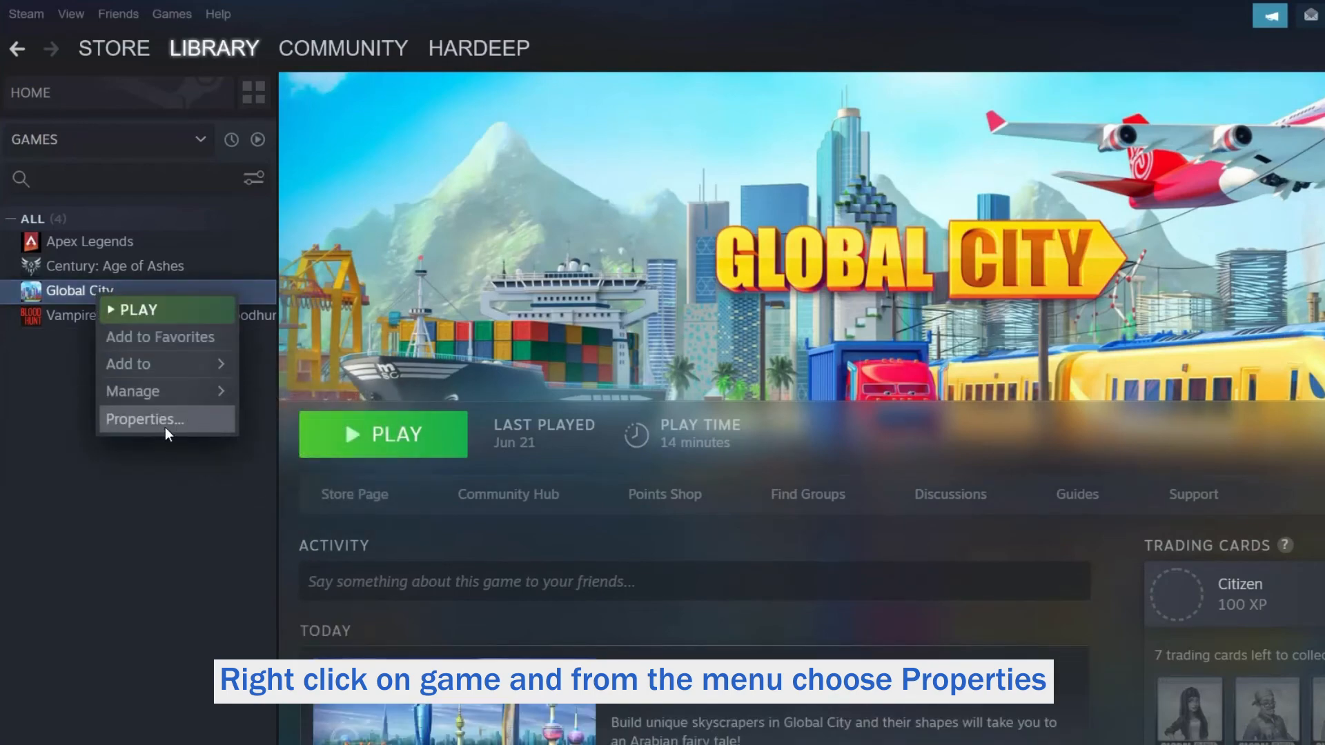
{"action": "left_click", "coordinate": [143, 419]}
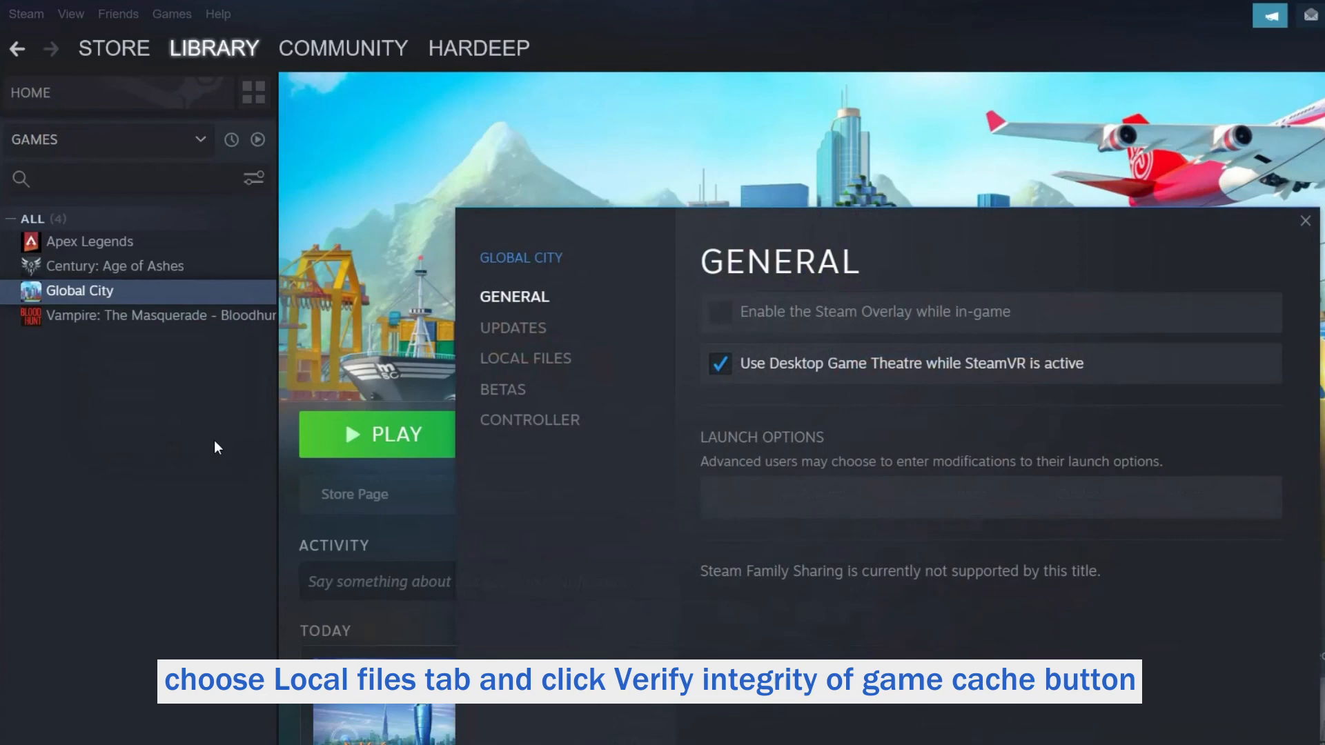
{"action": "left_click", "coordinate": [525, 357]}
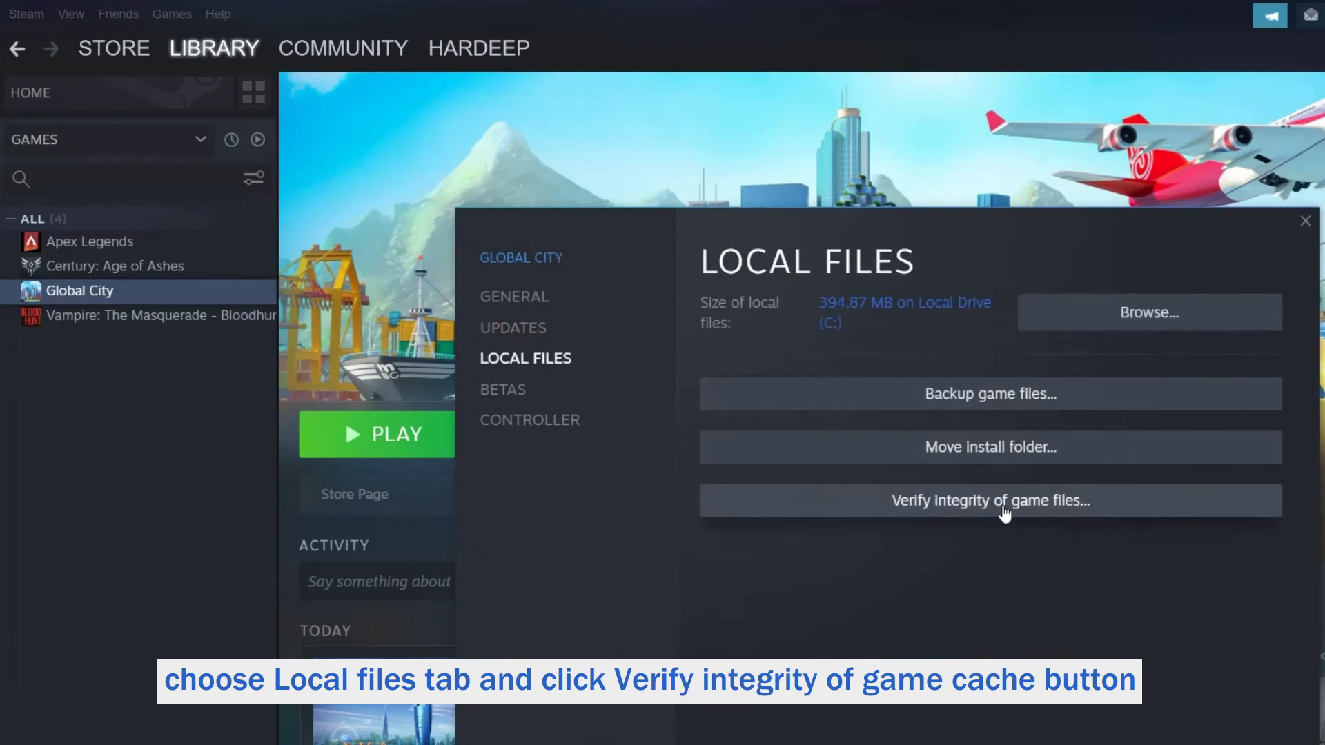
{"action": "left_click", "coordinate": [990, 500]}
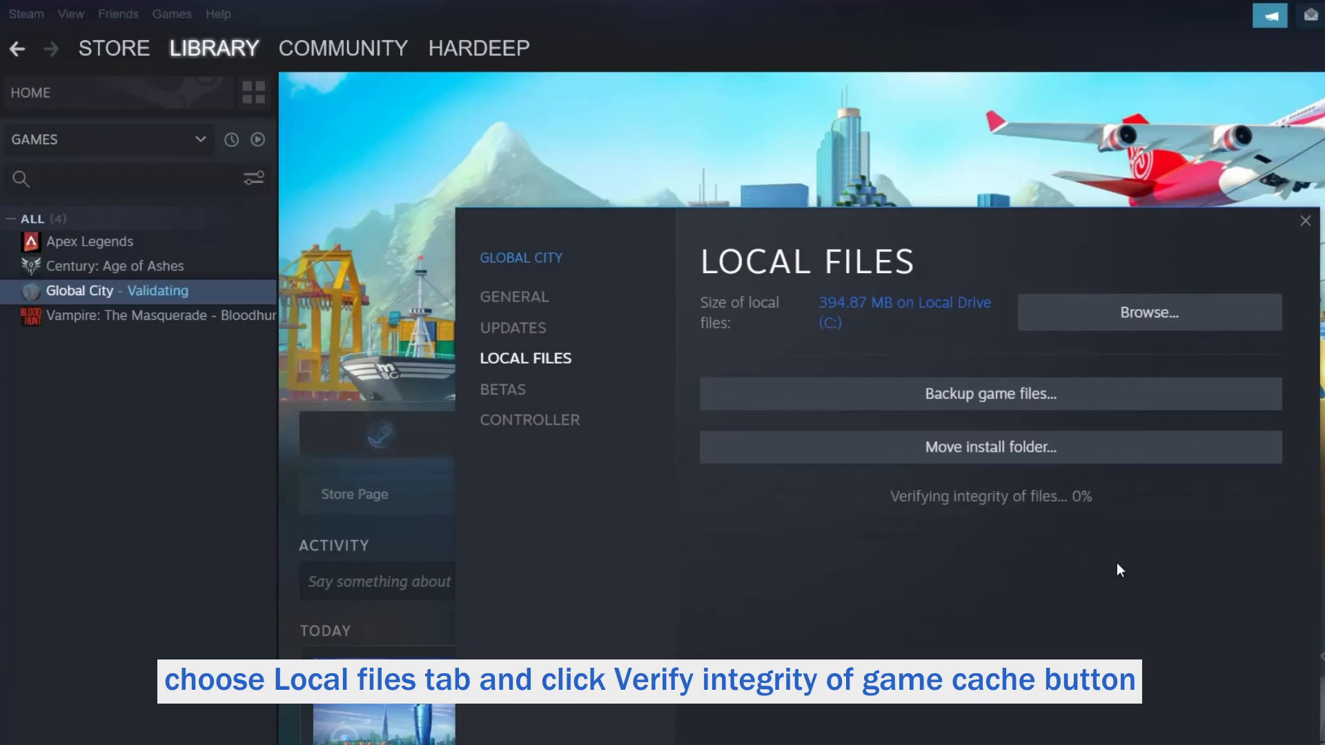